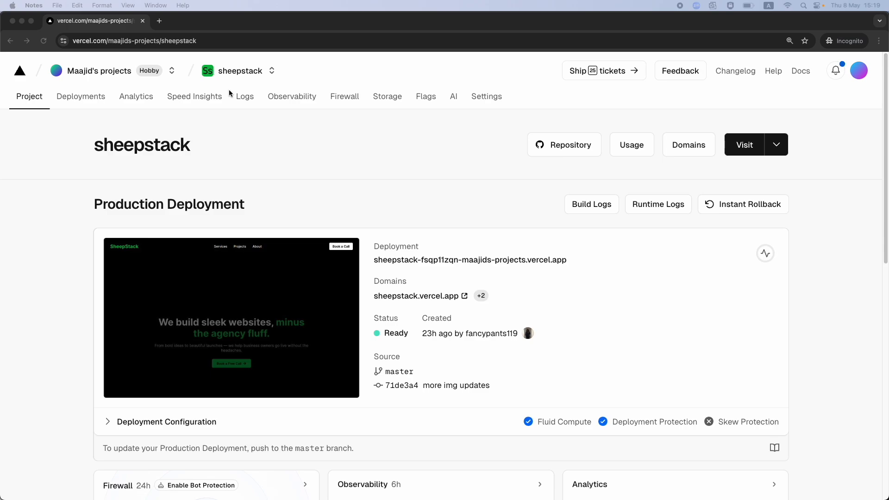
mouse_move(299, 317)
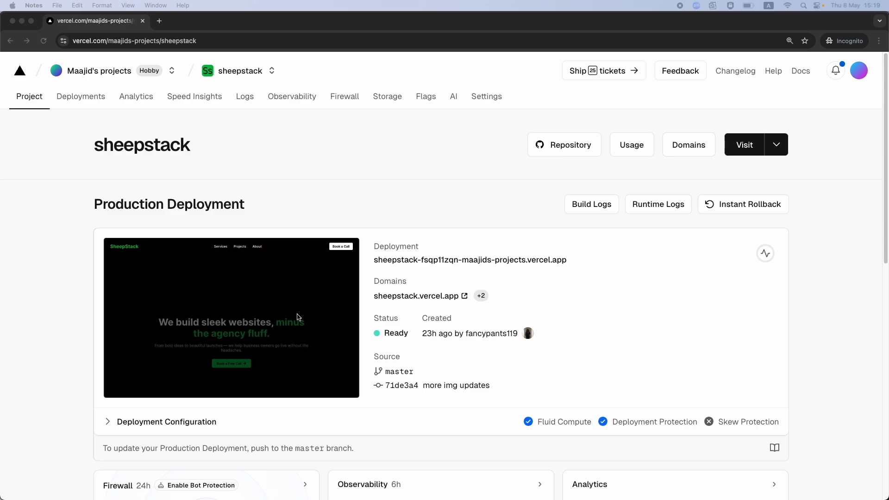
mouse_move(348, 216)
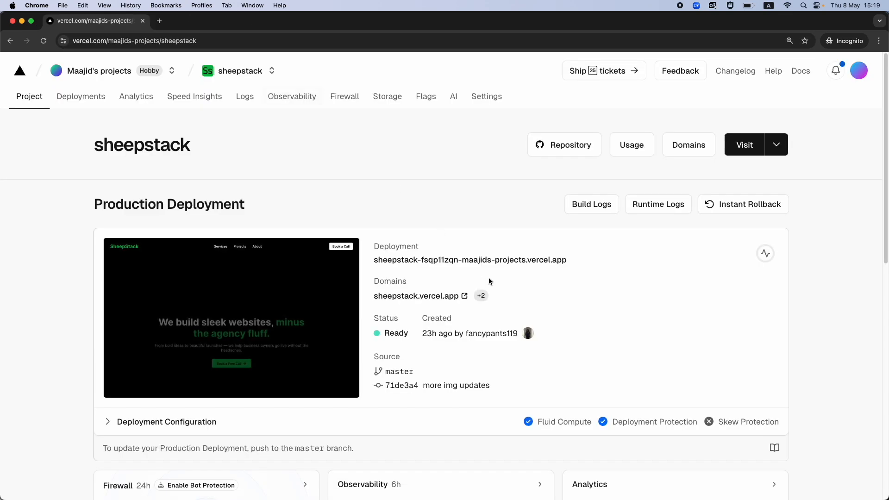
mouse_move(438, 180)
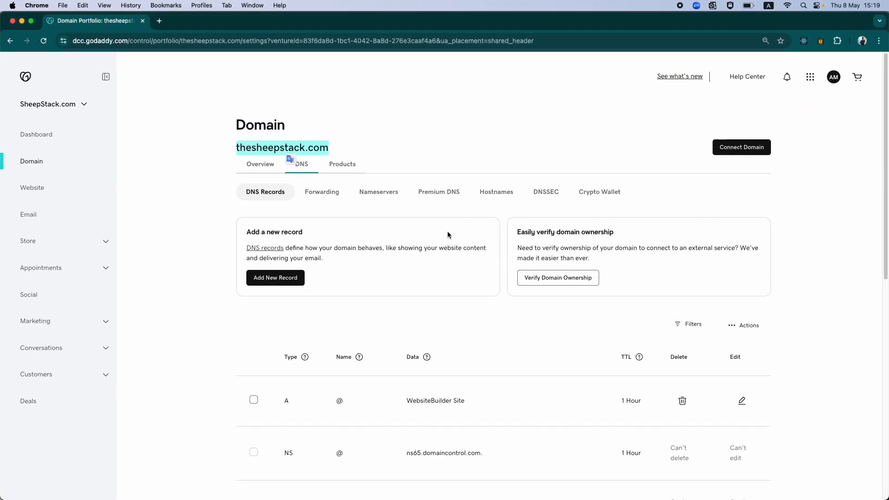
mouse_move(372, 328)
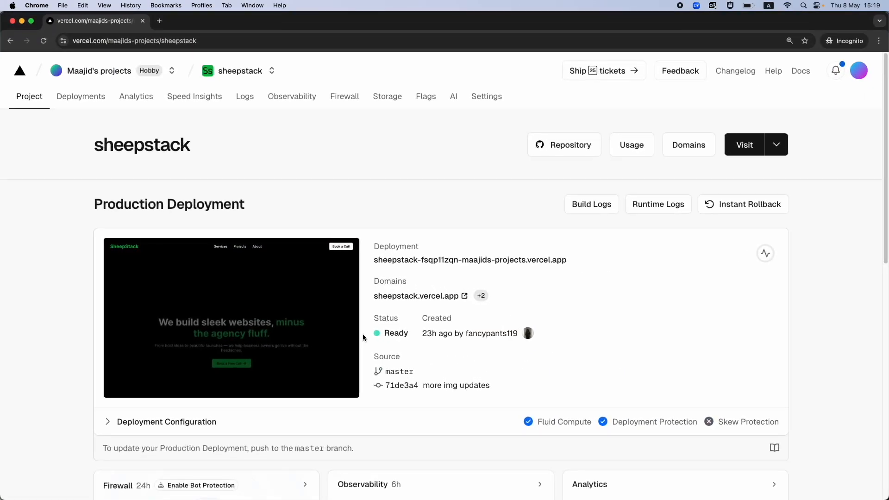
mouse_move(563, 182)
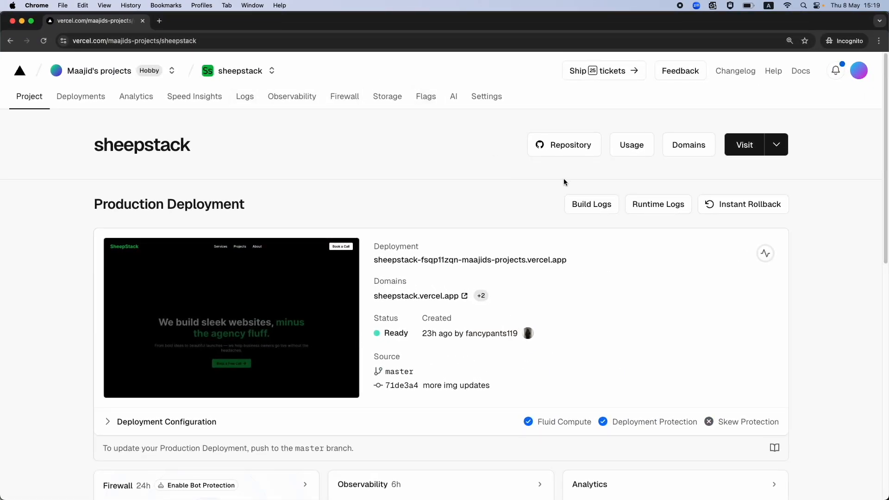
mouse_move(426, 195)
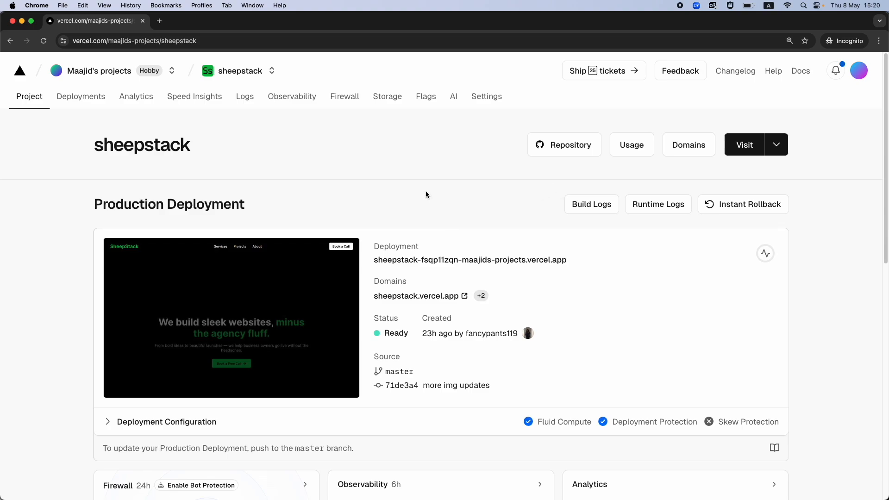
mouse_move(688, 158)
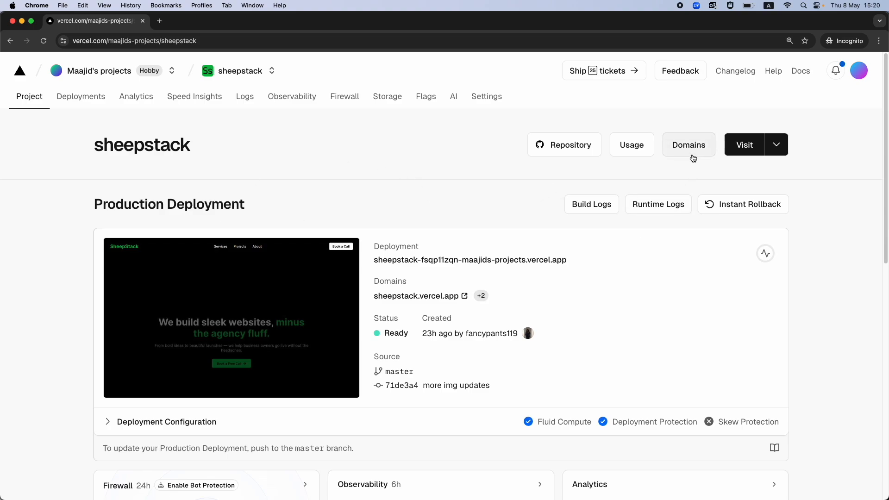
mouse_move(244, 95)
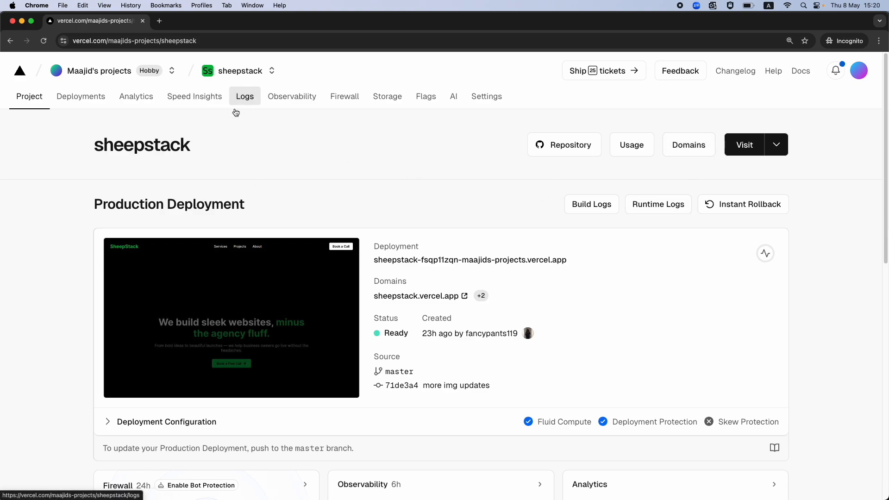
Step: Show the Domains page under the sheepstack project's Settings, listing sheepstack.vercel.app
click(486, 96)
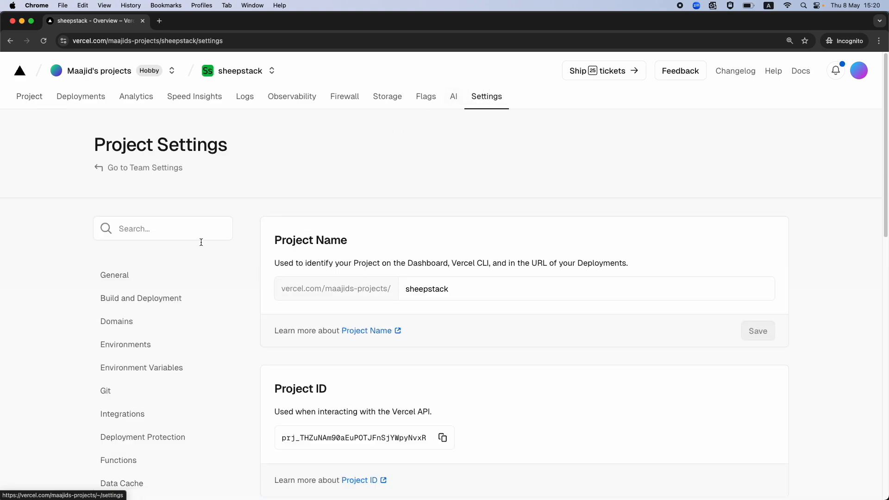
click(117, 321)
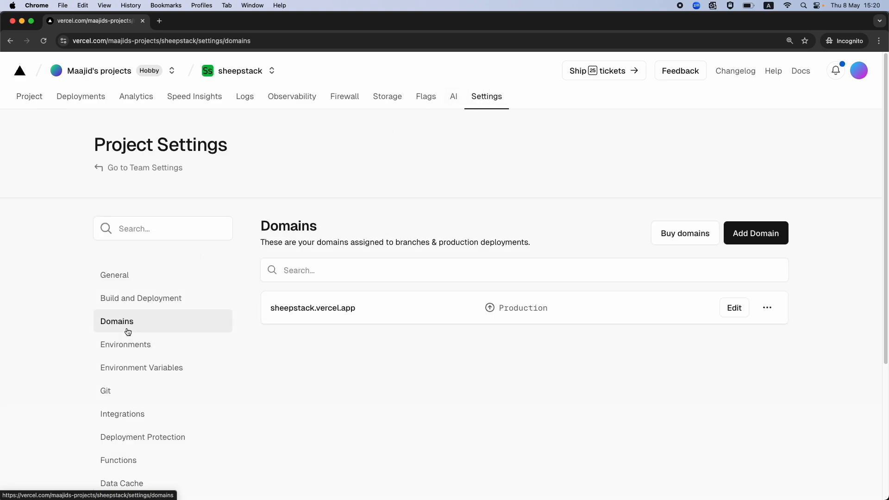
mouse_move(229, 319)
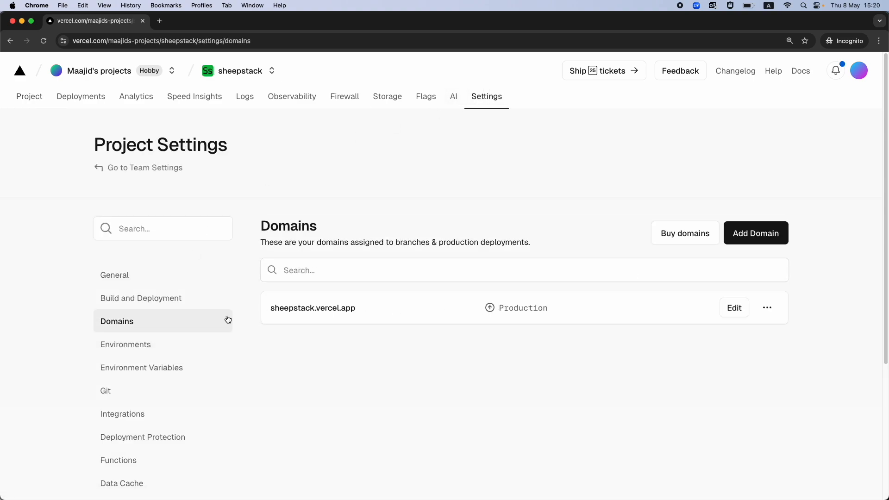
mouse_move(343, 332)
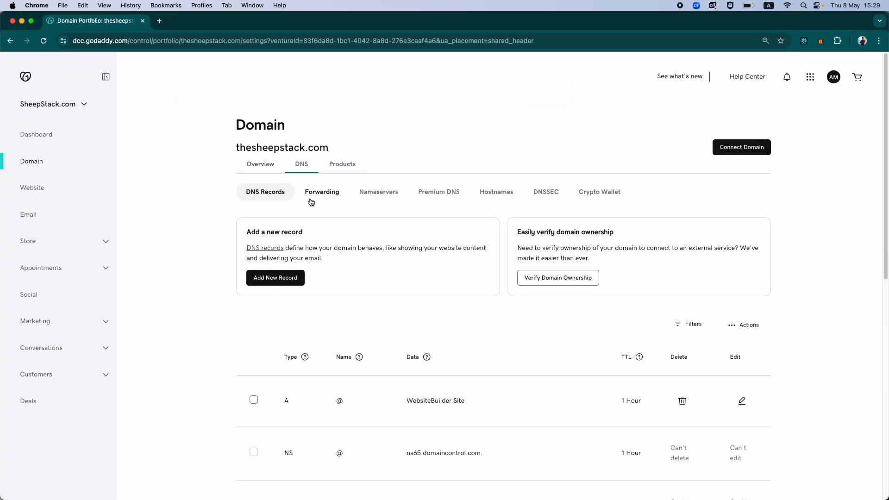
mouse_move(417, 312)
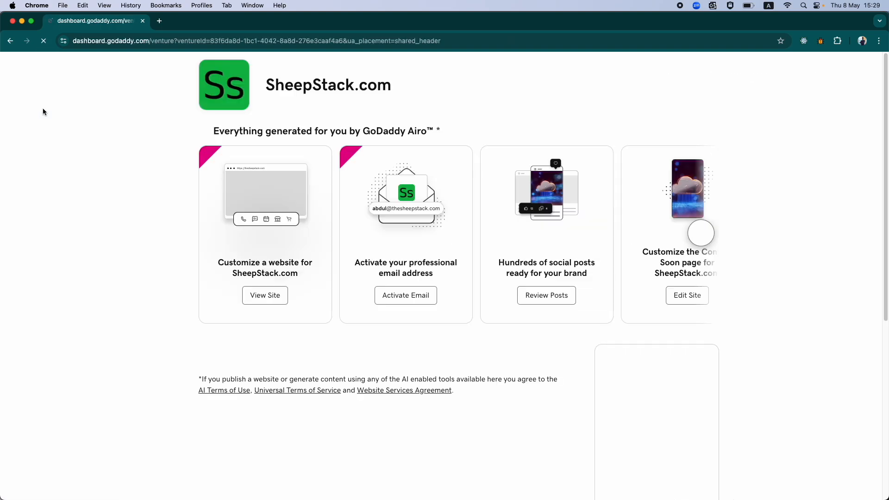
Step: Check thesheepstack.com's overview in the GoDaddy dashboard, then return to Vercel's Domains page
click(59, 114)
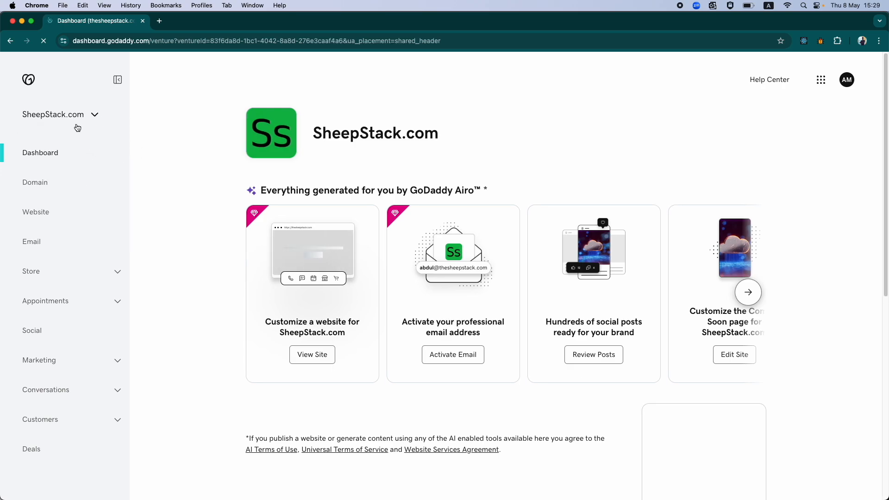
mouse_move(35, 182)
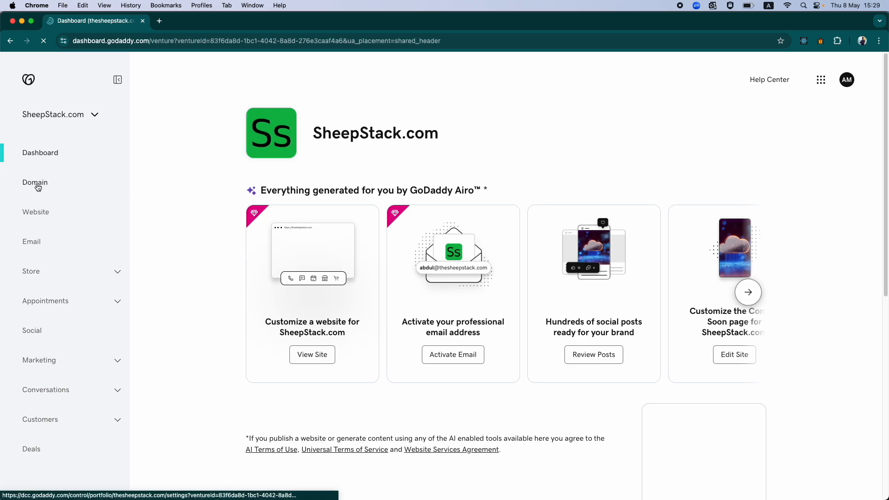
click(35, 182)
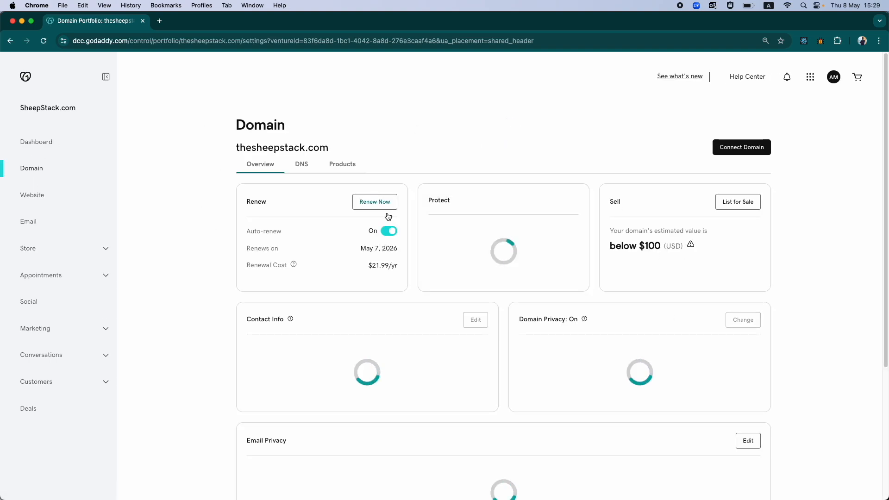
click(304, 164)
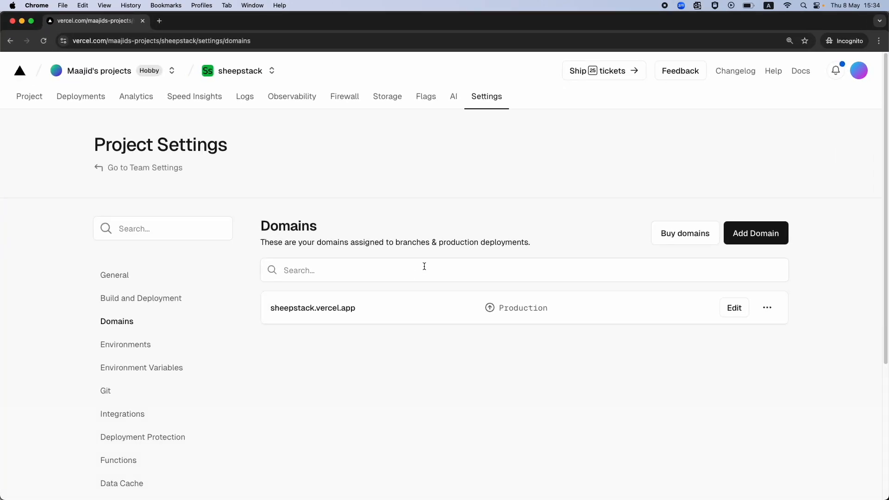
Step: Enter thesheepstack.com in the Add Domain form, keeping the redirect-to-www option checked
click(754, 233)
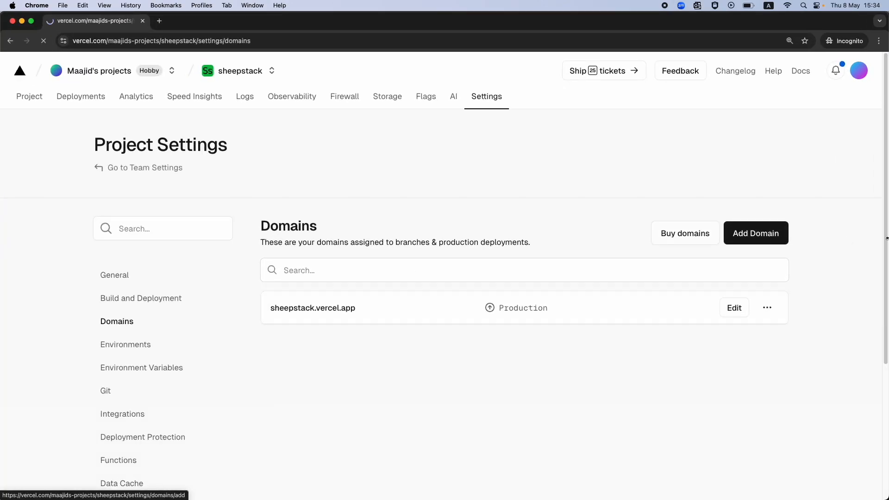
click(754, 233)
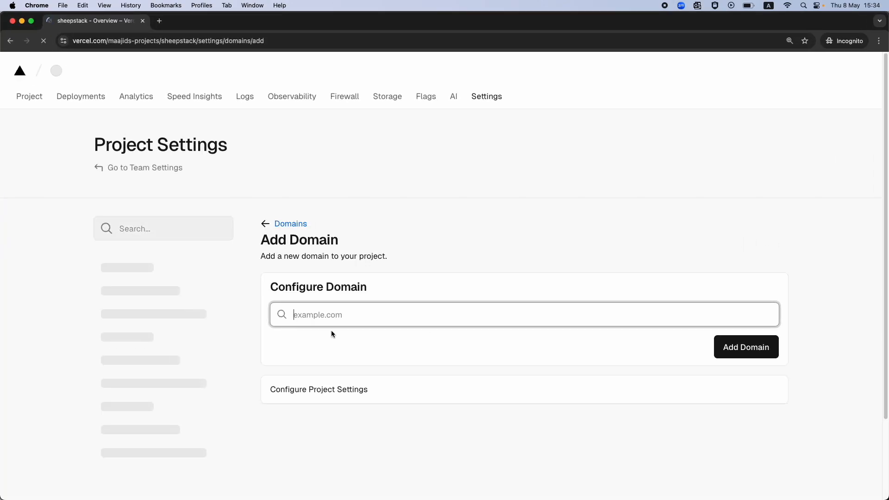
text(thesheepstack.com)
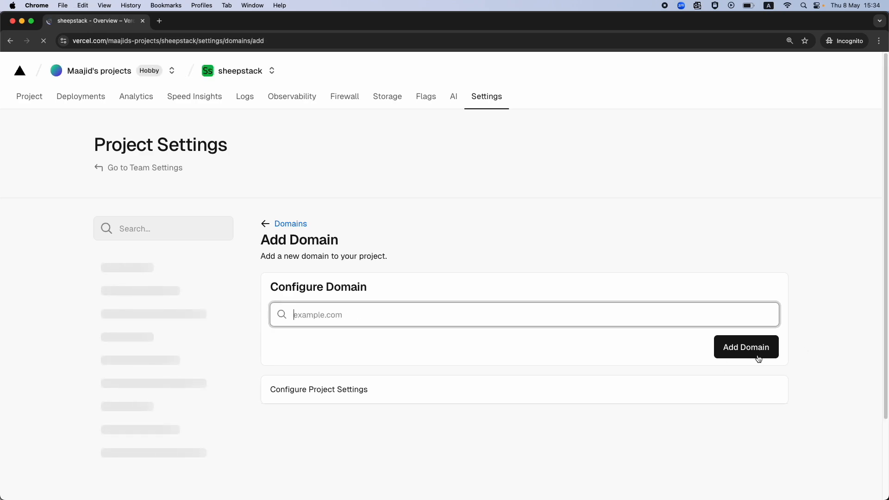
click(510, 315)
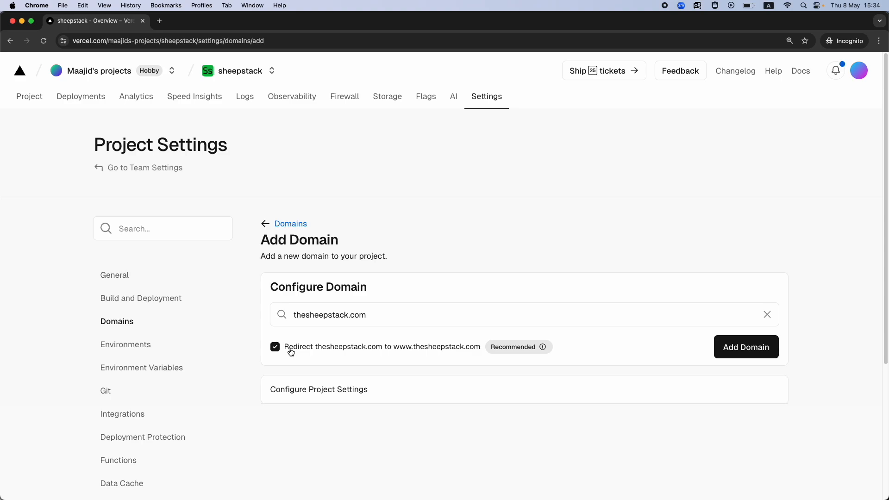
mouse_move(454, 355)
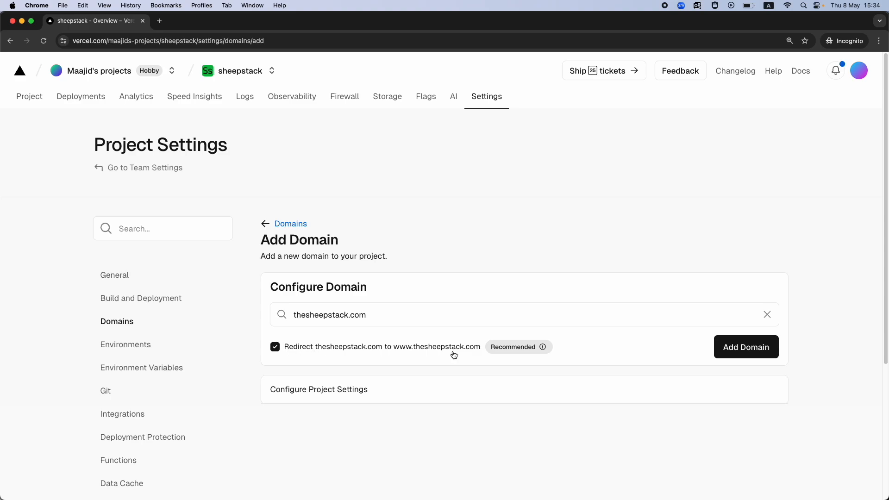
mouse_move(405, 356)
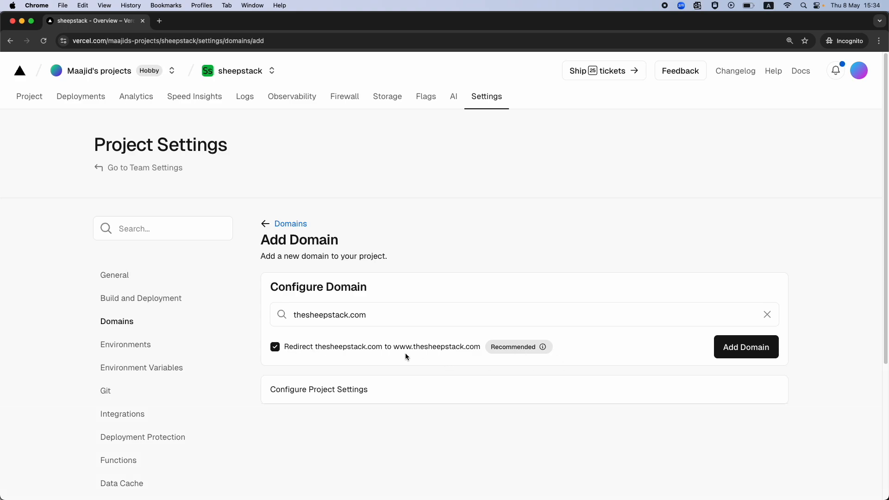
Step: Add thesheepstack.com to Production, revealing the required A 76.76.21.21 and CNAME cname.vercel-dns.com records
click(745, 347)
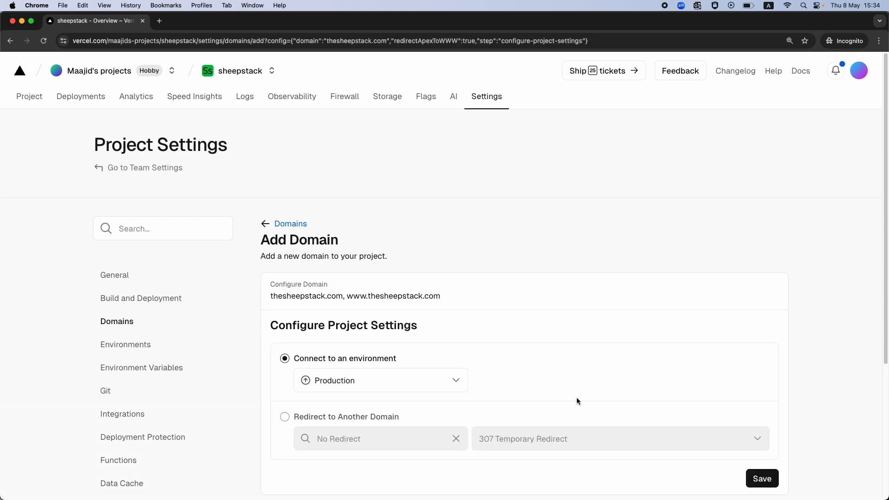
scroll(down, 3)
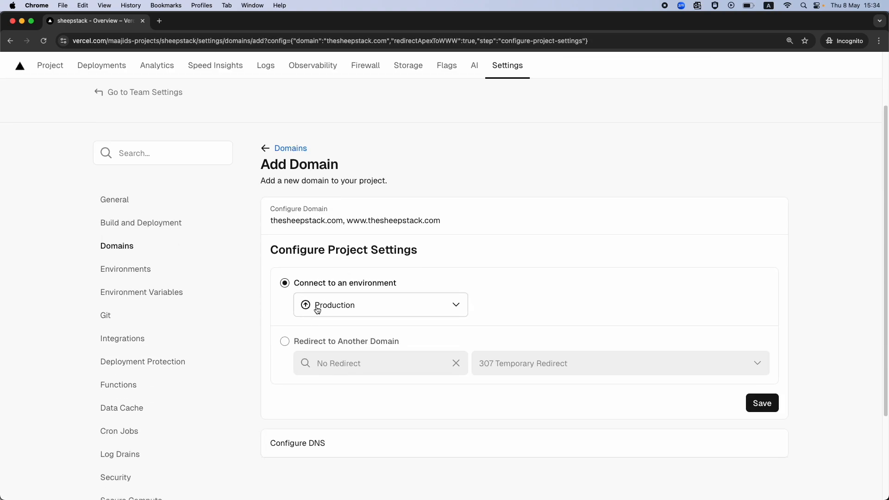
mouse_move(409, 307)
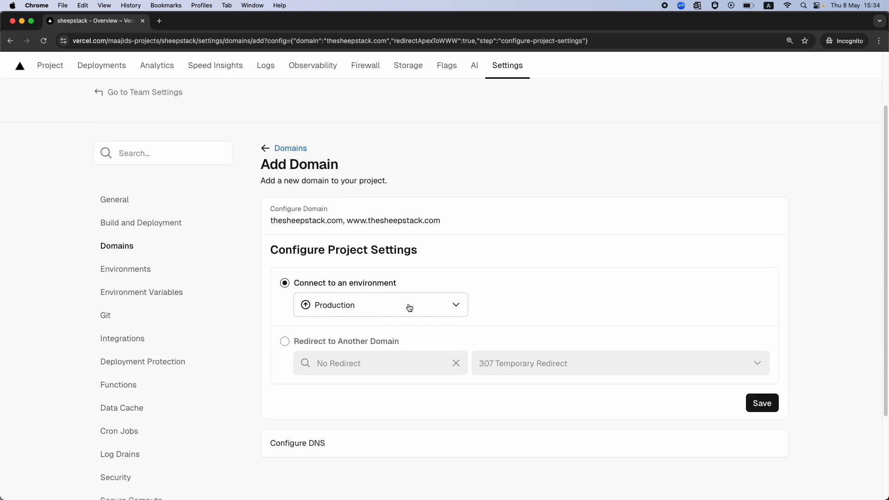
click(761, 403)
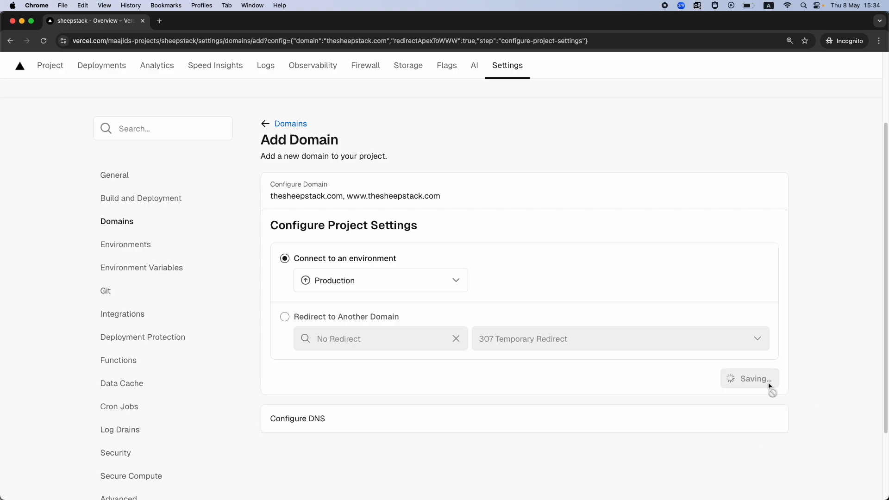
click(747, 378)
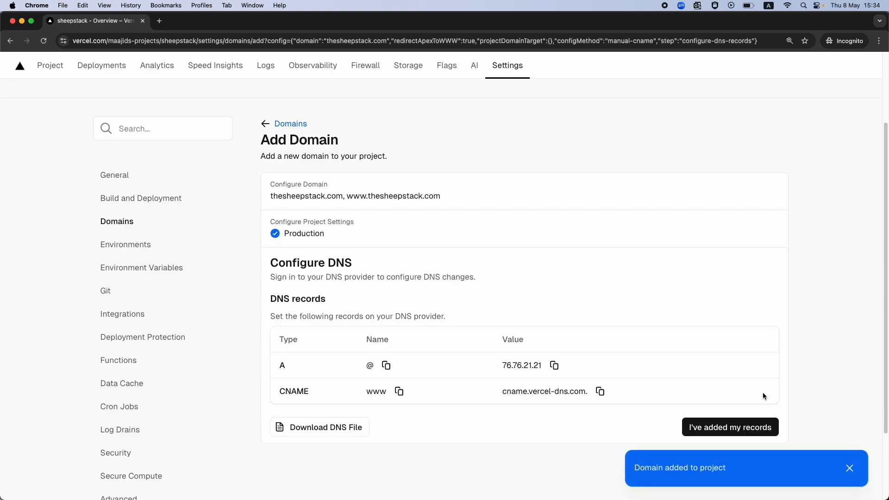
mouse_move(309, 337)
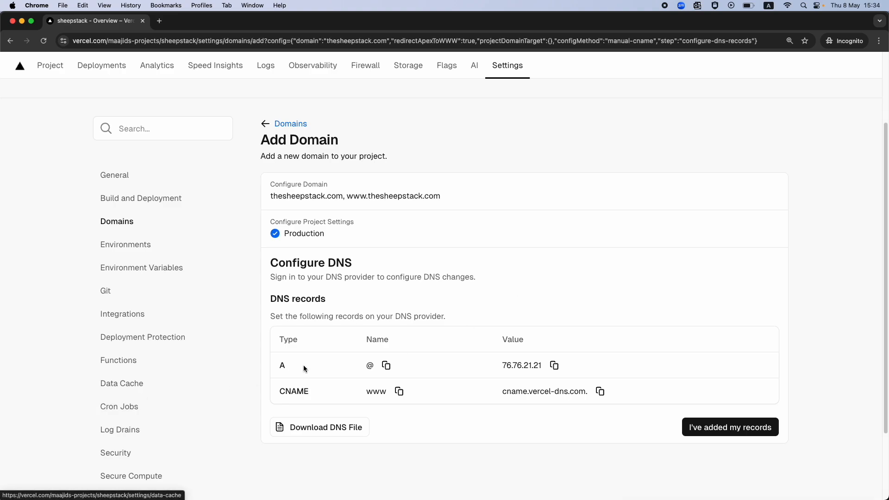
mouse_move(413, 370)
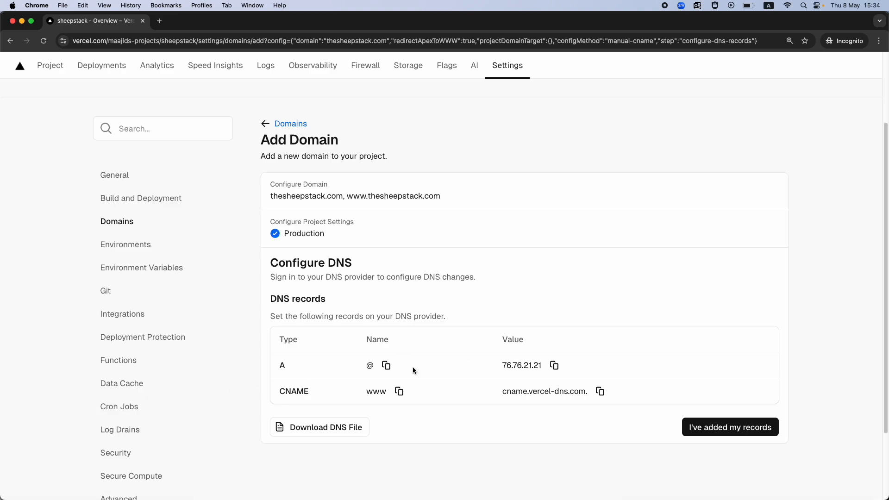
mouse_move(255, 440)
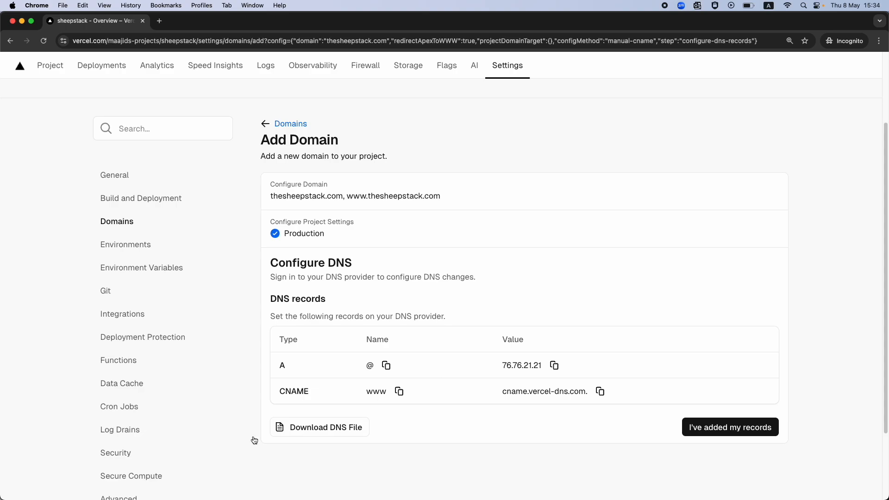
mouse_move(282, 402)
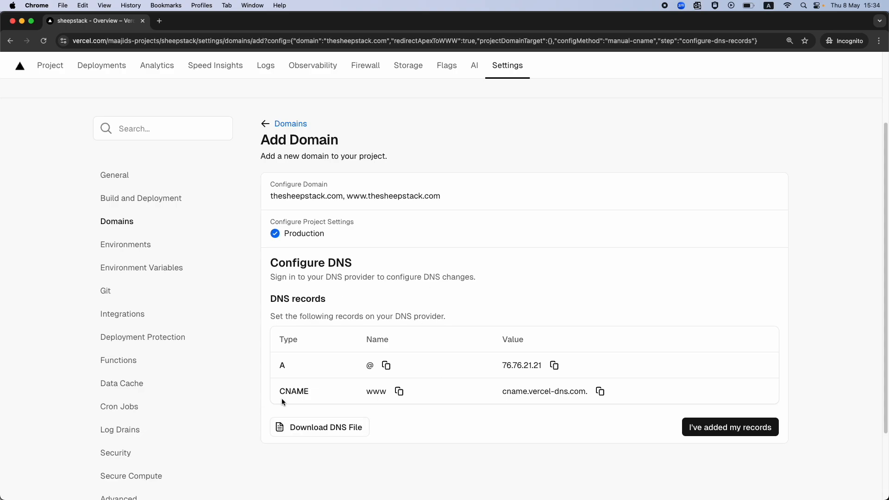
mouse_move(359, 378)
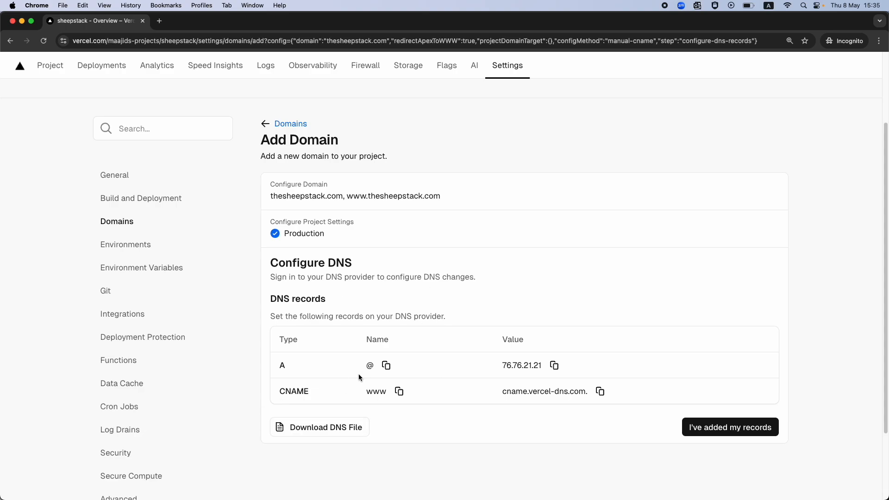
mouse_move(661, 25)
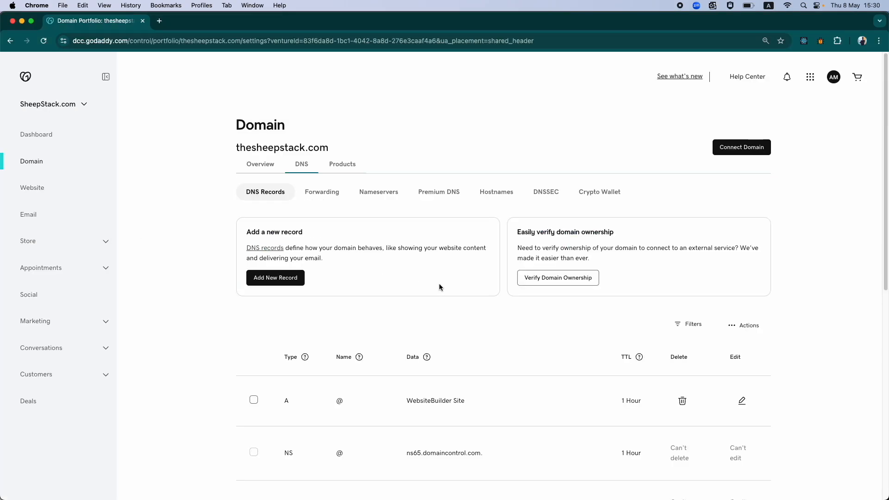
mouse_move(389, 358)
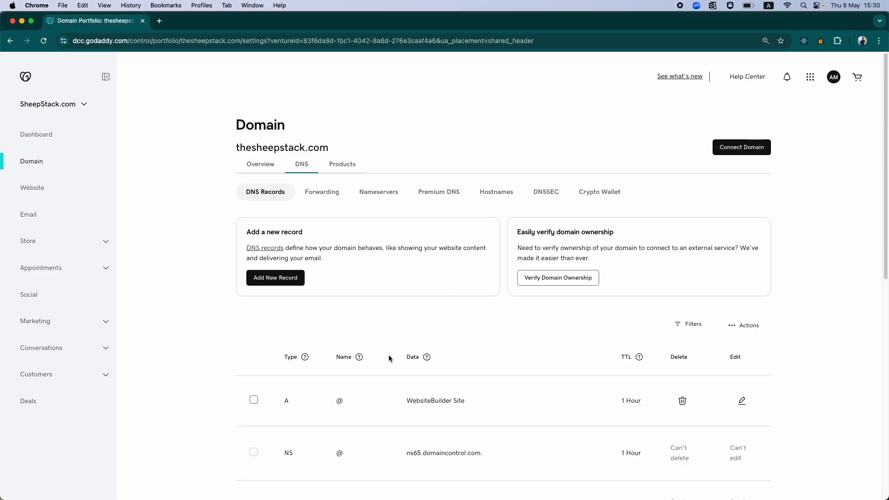
Step: Delete the old A @ record and the www and _domainconnect CNAME records from GoDaddy DNS
scroll(down, 3)
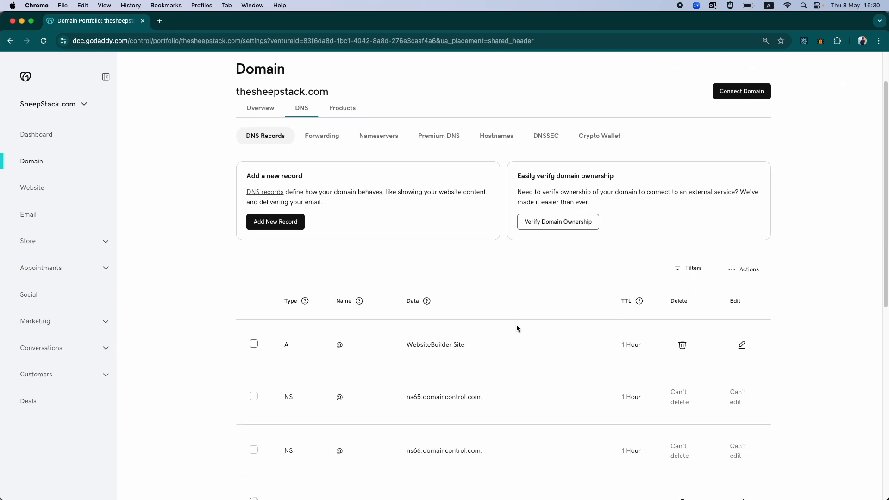
scroll(down, 3)
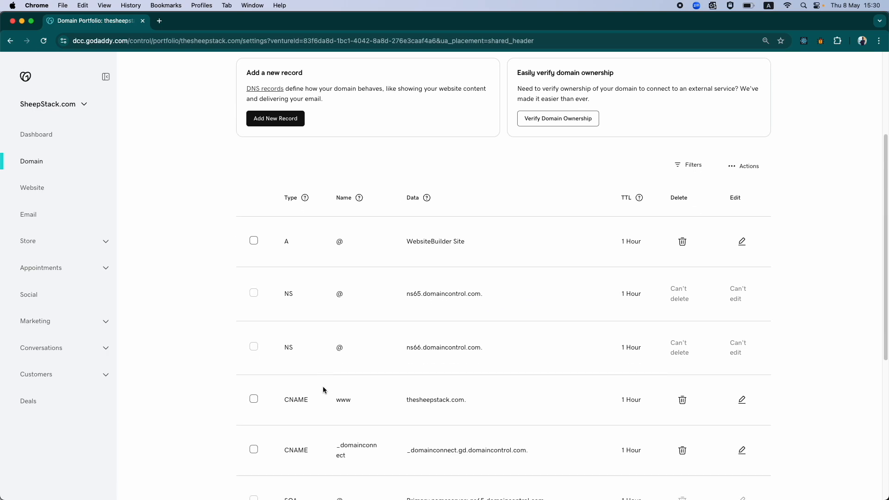
scroll(down, 3)
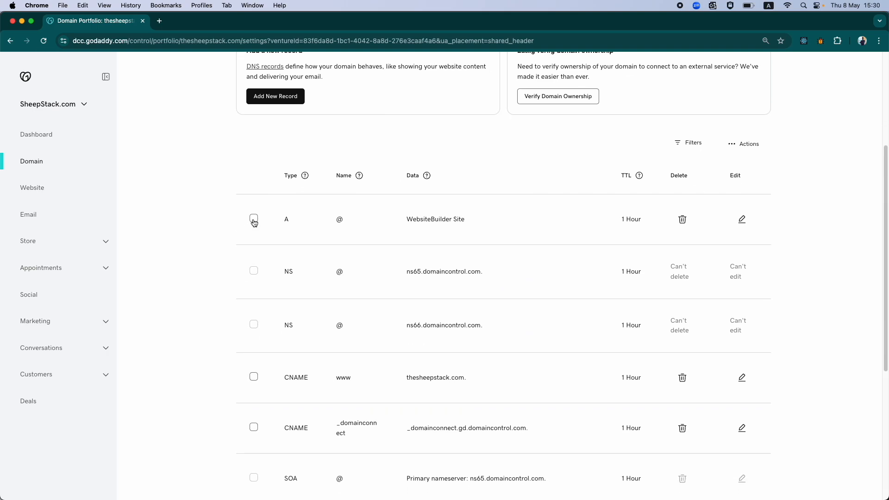
click(253, 220)
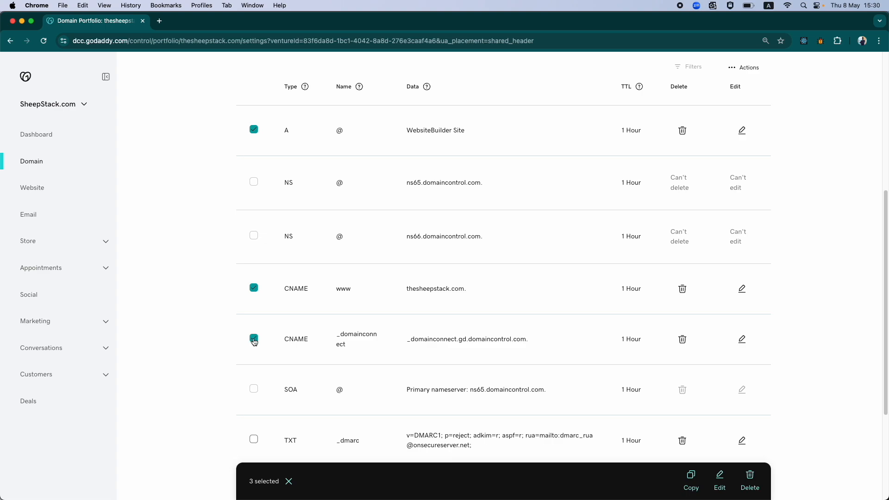
scroll(down, 3)
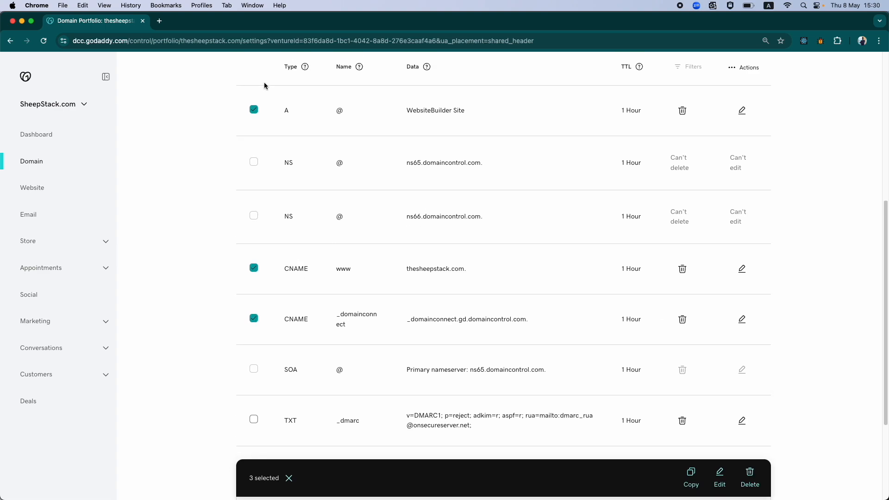
scroll(up, 3)
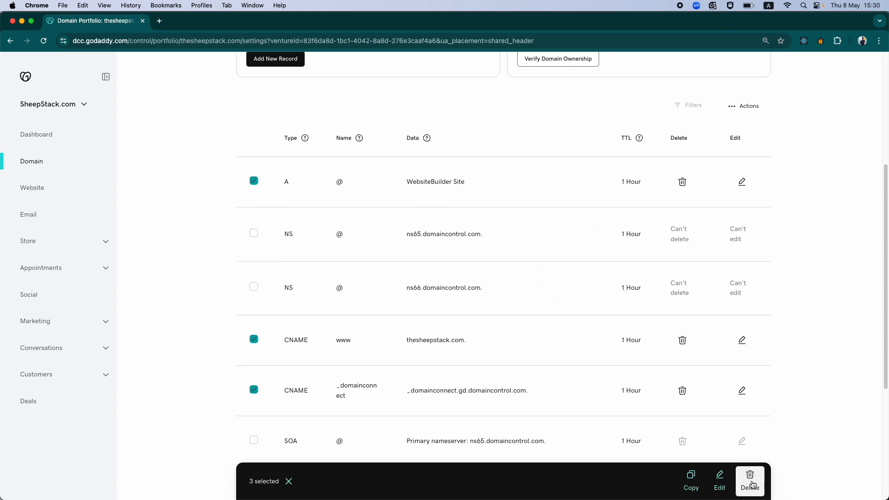
click(749, 476)
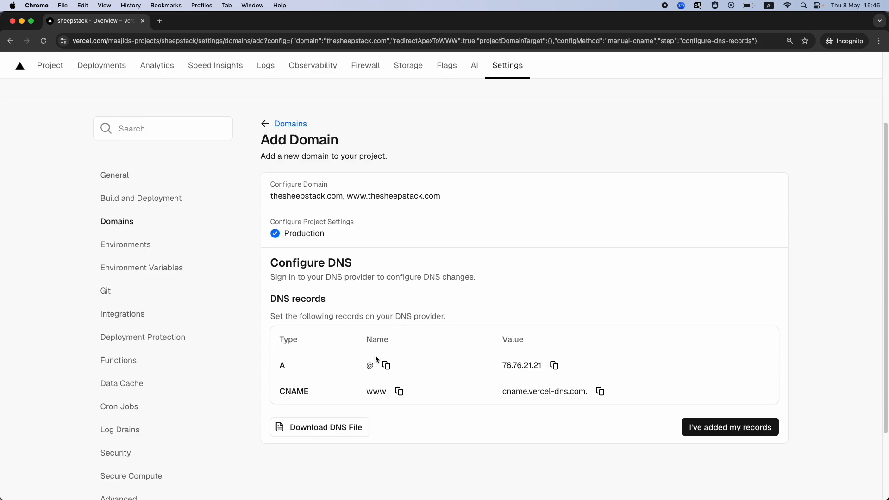
mouse_move(343, 255)
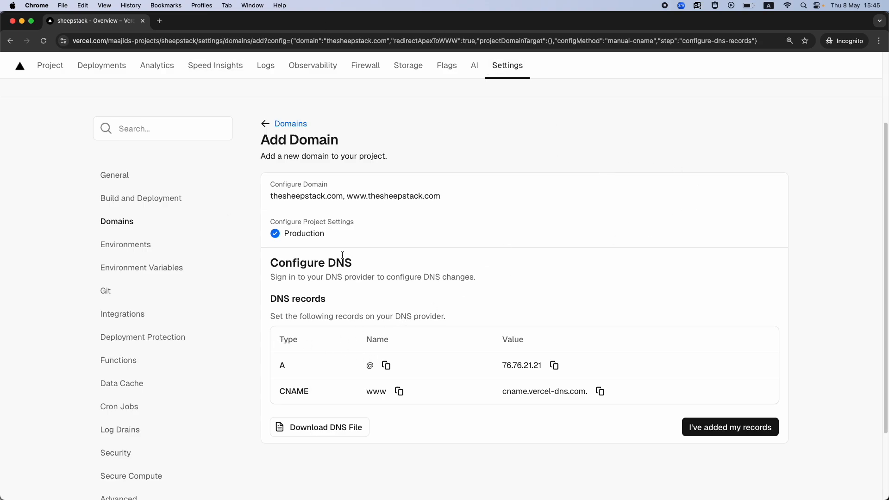
mouse_move(470, 204)
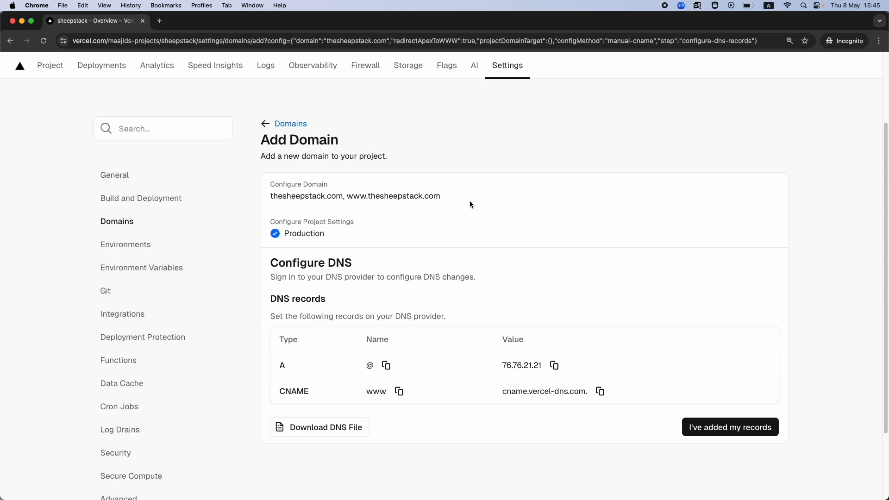
mouse_move(370, 386)
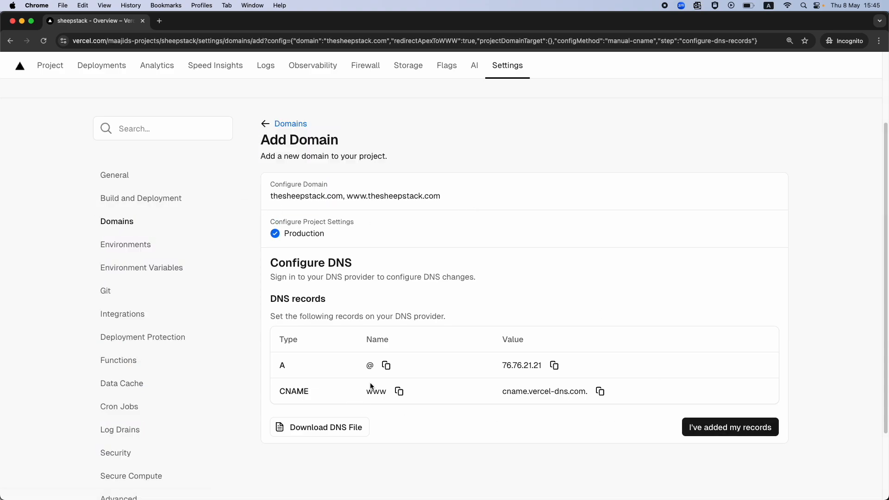
mouse_move(297, 391)
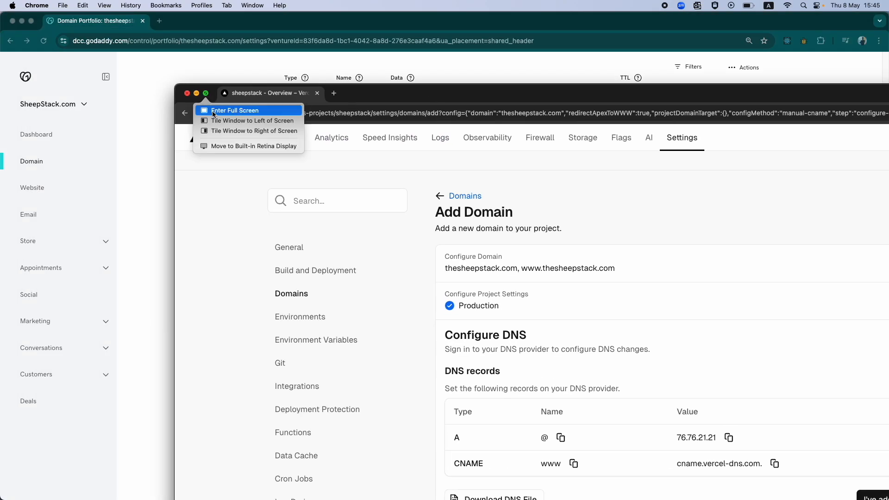
Step: With Vercel tiled beside GoDaddy, create a new A record for @ pointing to 76.76.21.21
click(235, 110)
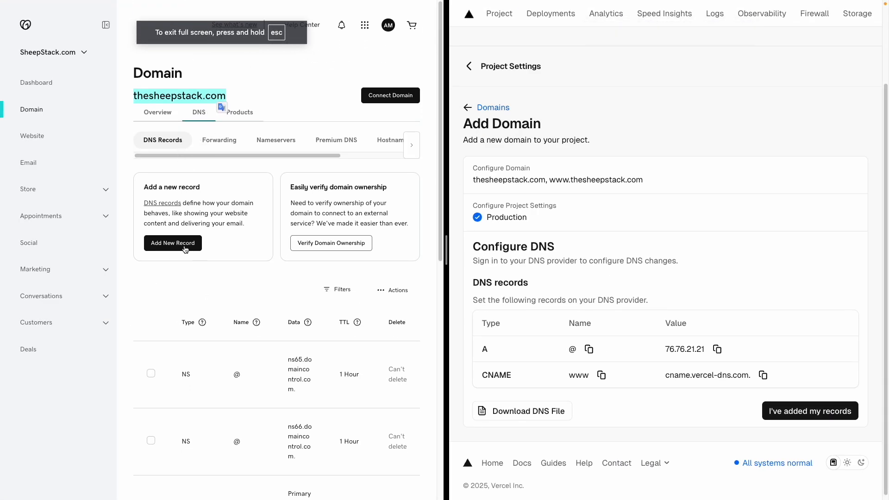
click(172, 243)
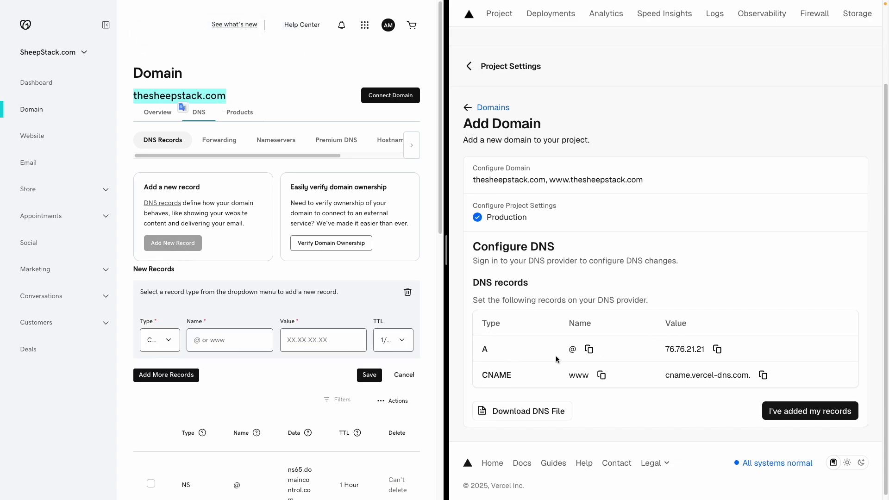
click(159, 339)
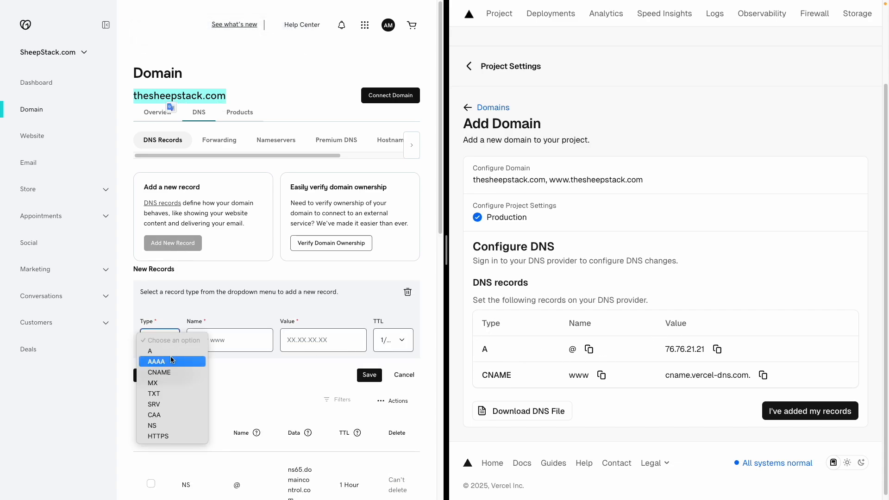
click(150, 350)
text(@)
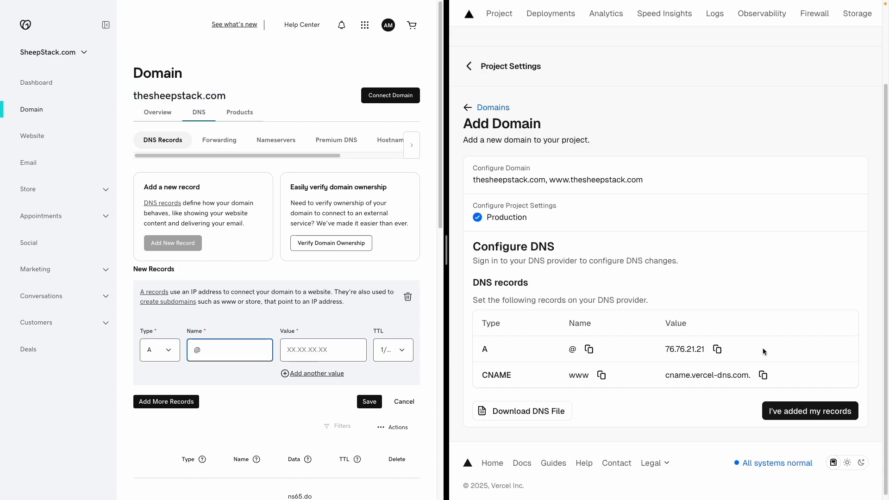
text(76.76.21.21)
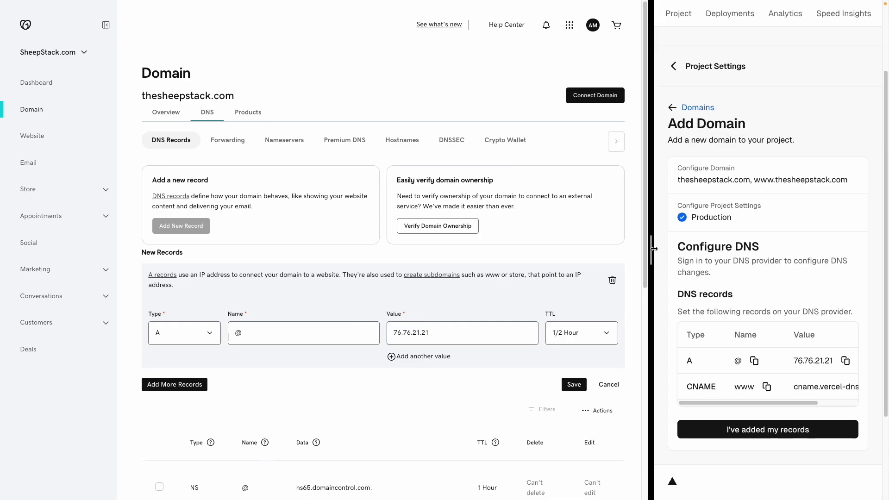
mouse_move(577, 336)
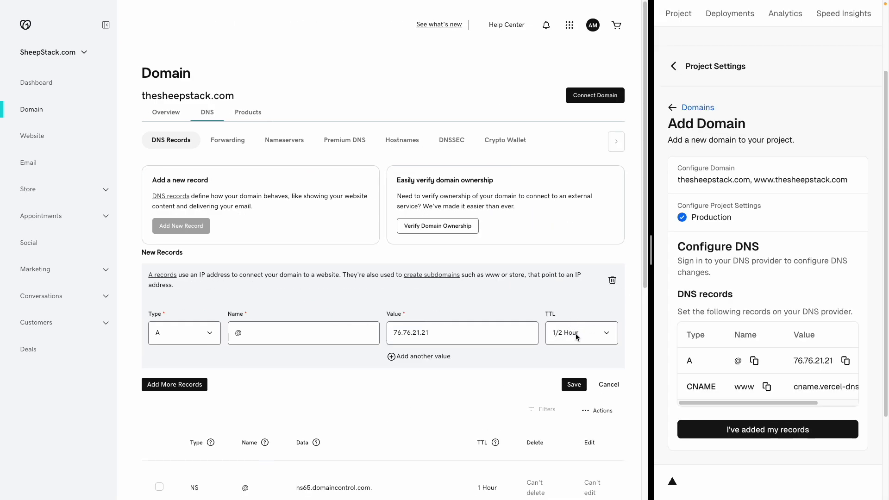
mouse_move(565, 351)
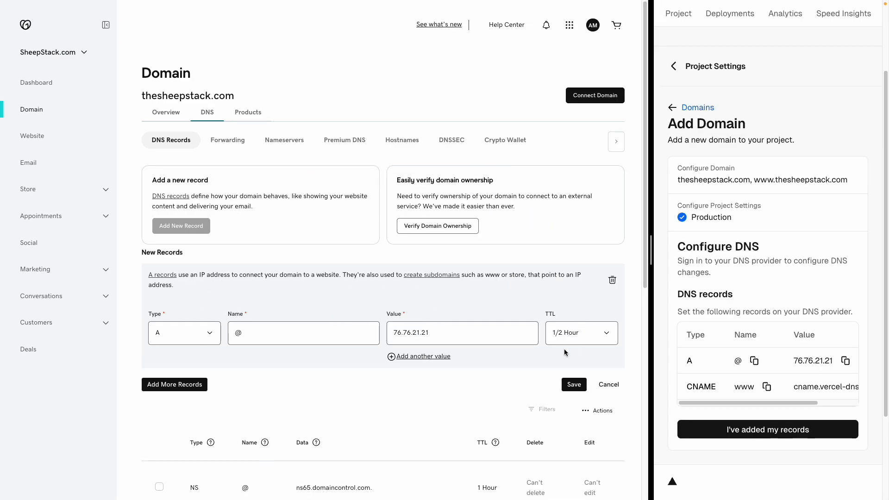
Step: Drop the stray extra value and save the A and www CNAME (cname.vercel-dns.com.) records
click(419, 356)
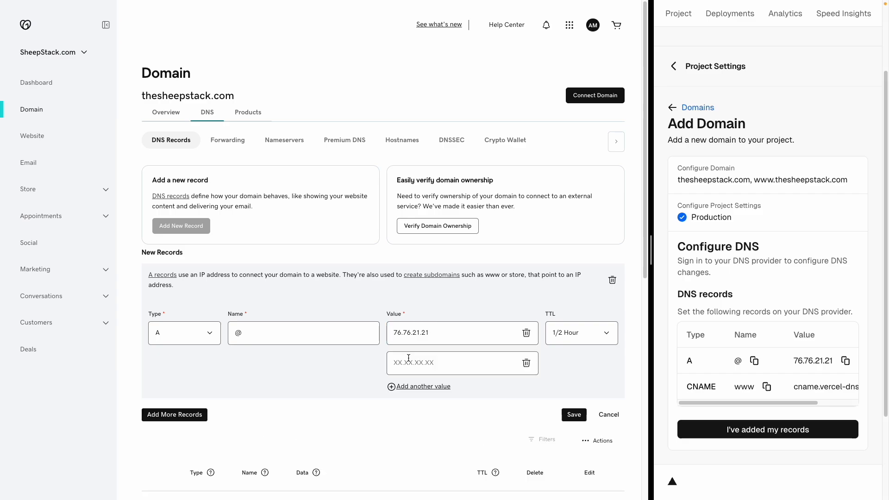
click(174, 414)
text(www)
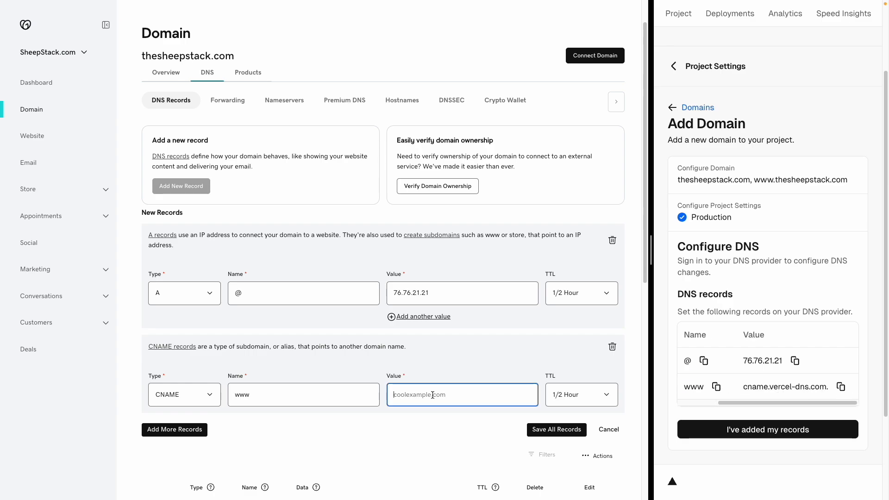
click(556, 429)
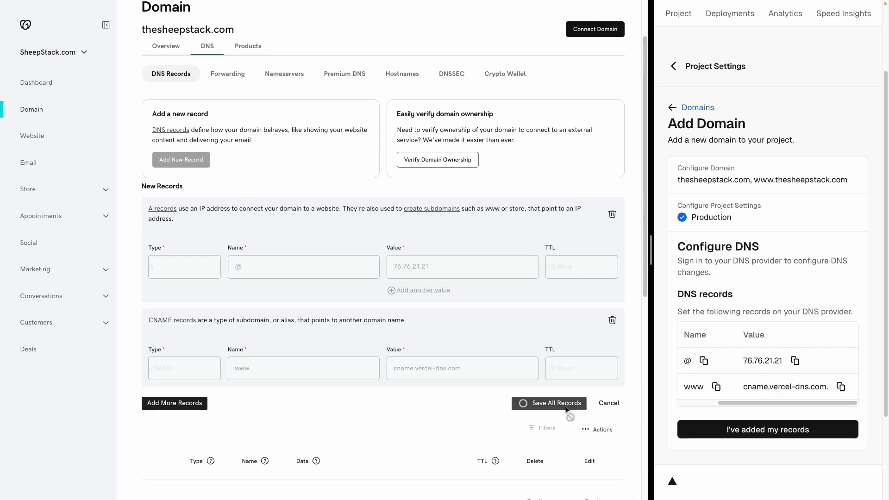
Step: Dismiss the save confirmation and verify the A 76.76.21.21 and www CNAME entries in the records table
click(548, 402)
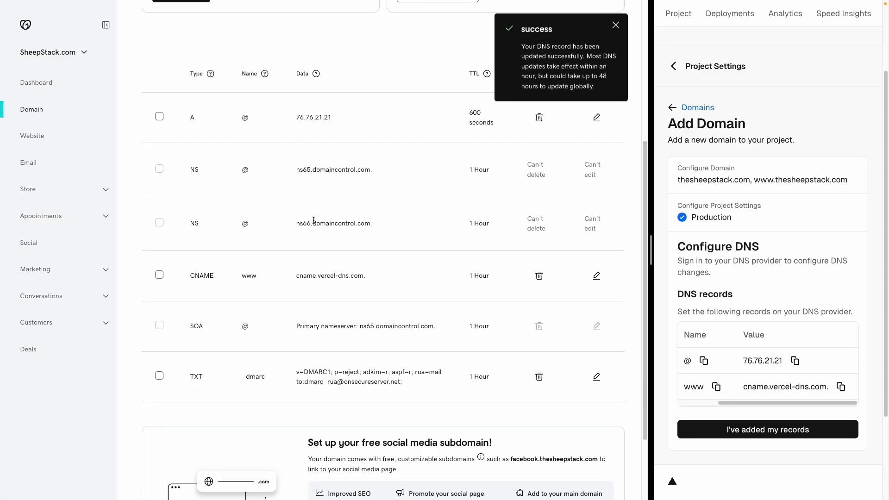
click(616, 25)
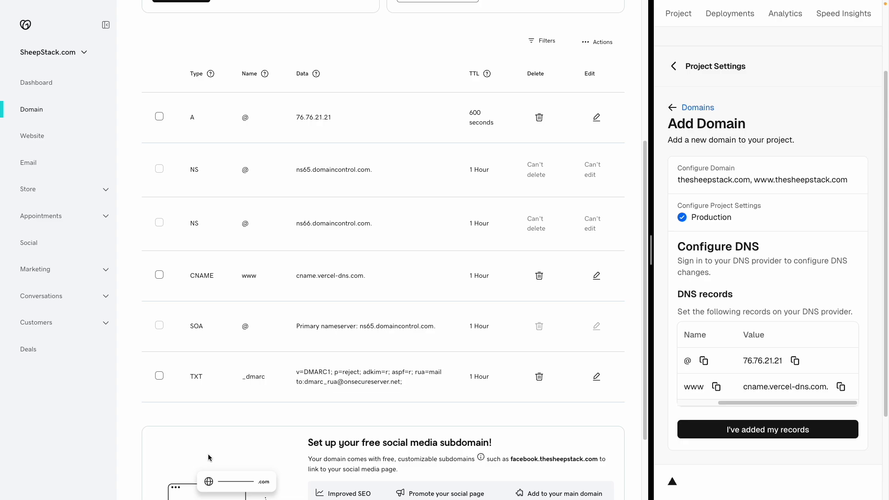
scroll(up, 3)
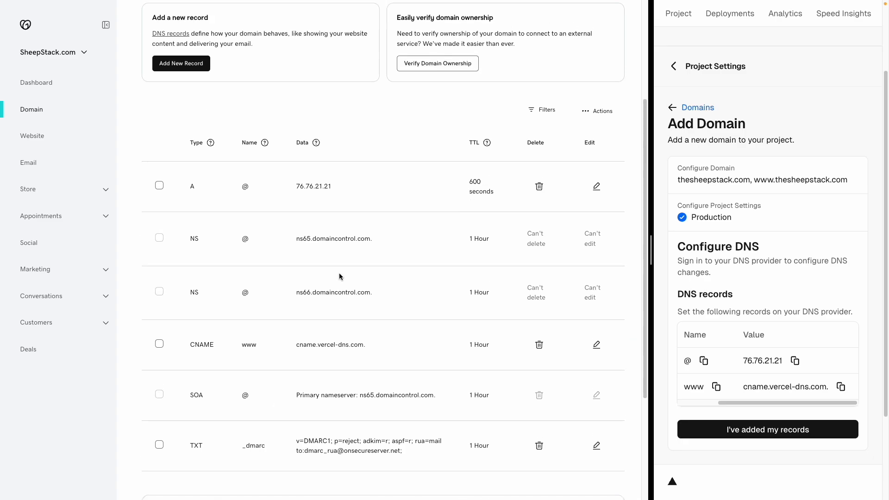
scroll(up, 3)
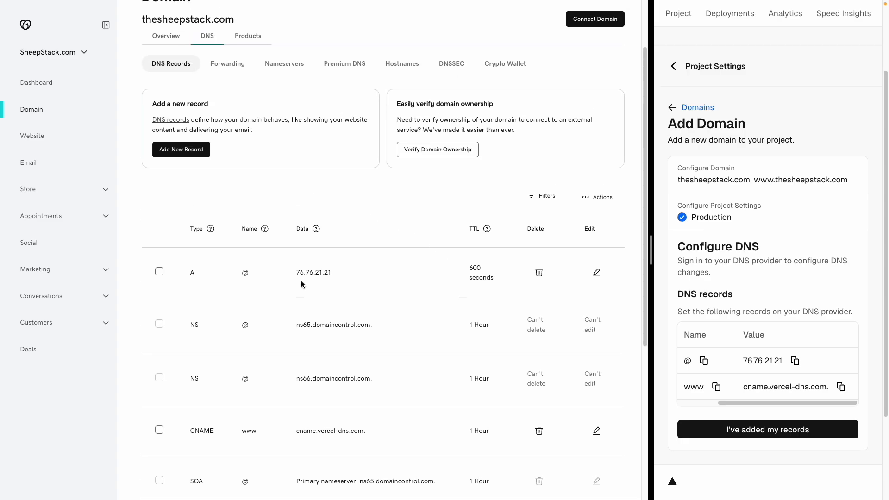
scroll(up, 3)
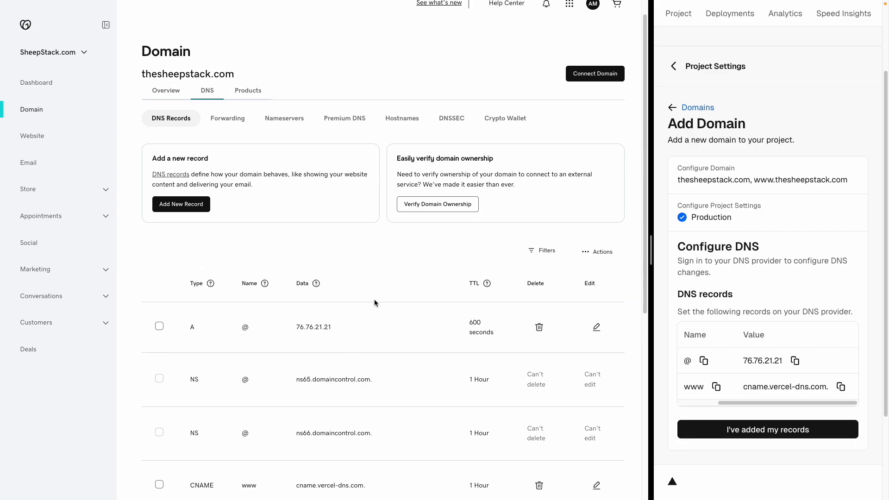
scroll(down, 3)
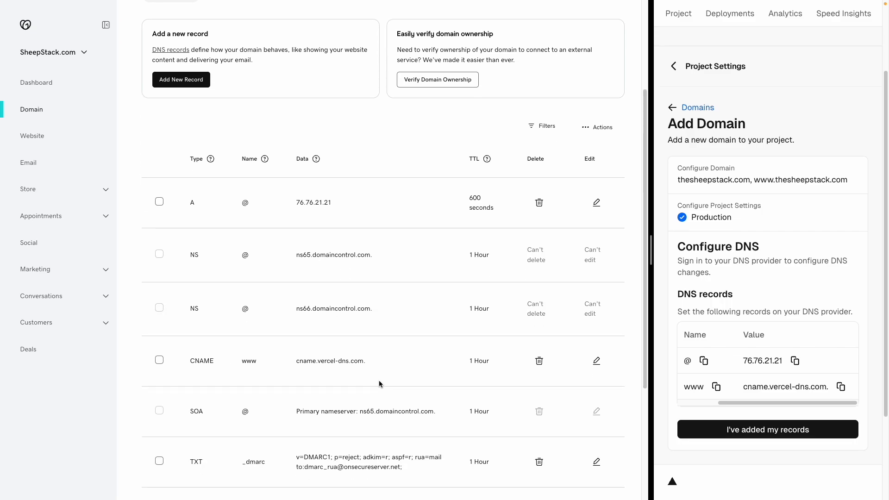
scroll(up, 3)
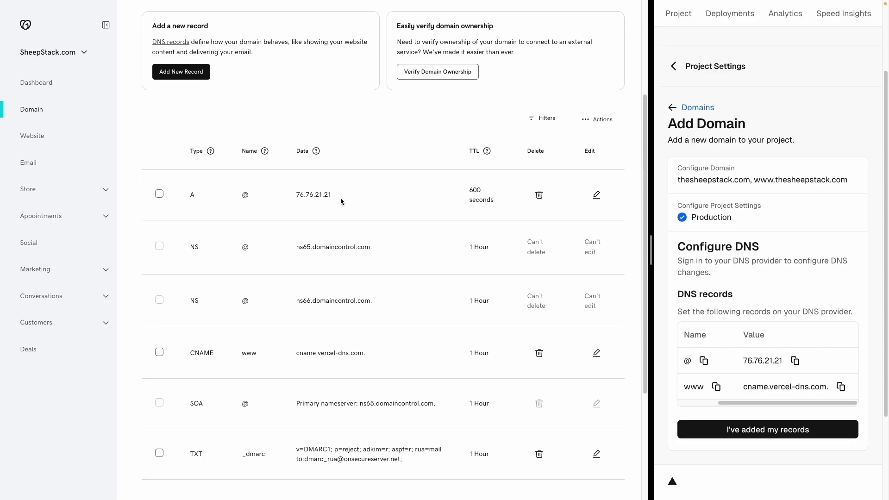
scroll(up, 3)
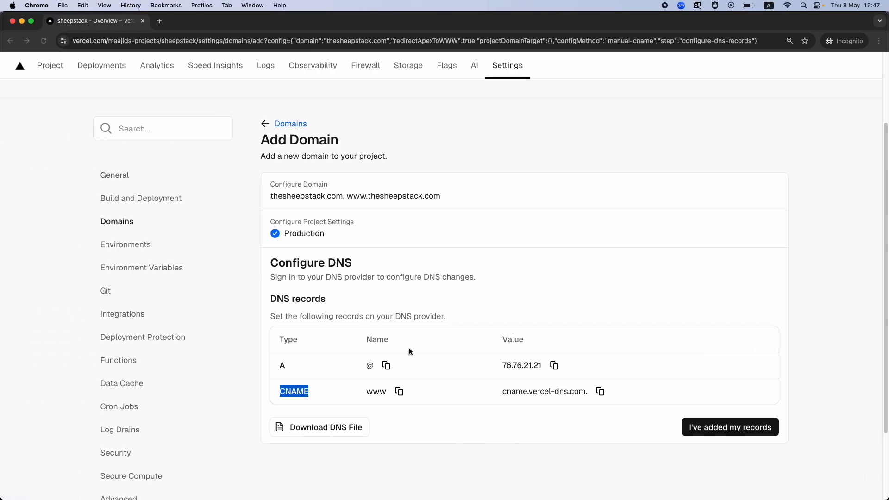
mouse_move(729, 426)
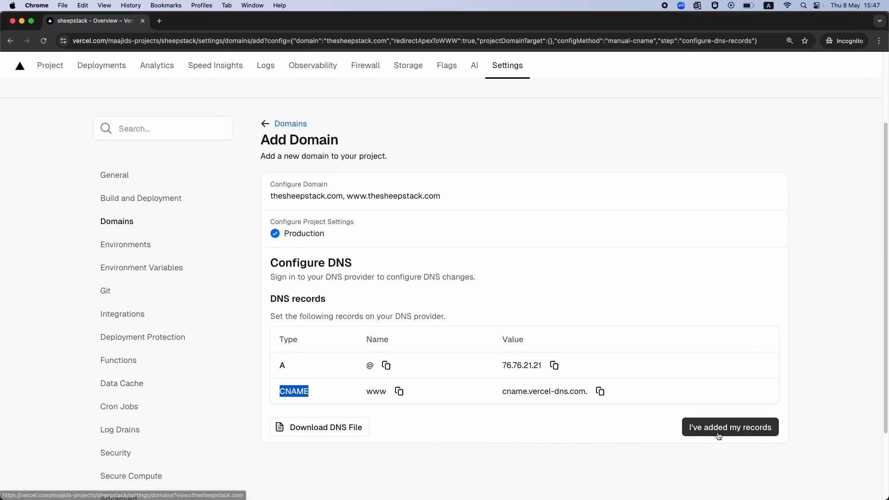
Step: Confirm the records were added and recheck that thesheepstack.com verifies as configured correctly
click(729, 426)
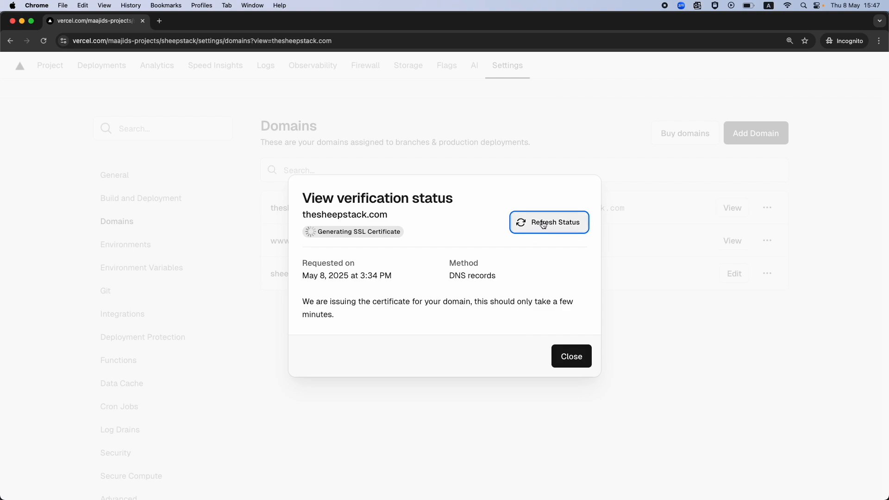
mouse_move(550, 235)
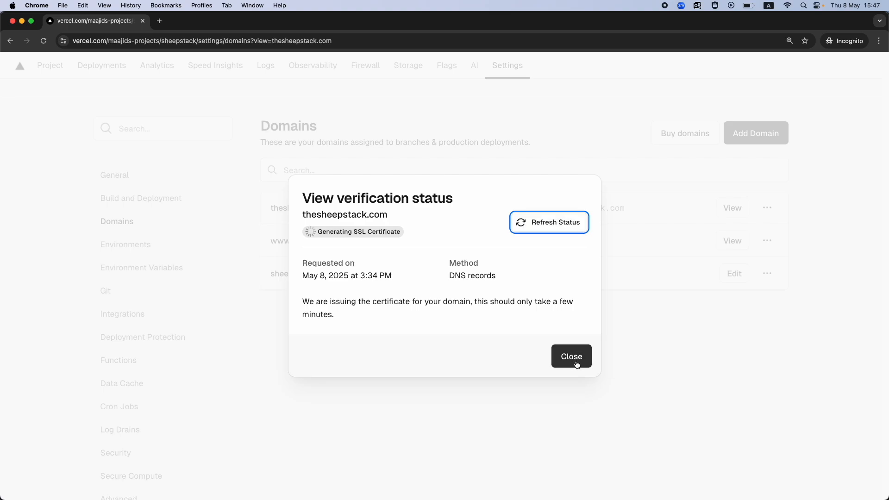
click(571, 356)
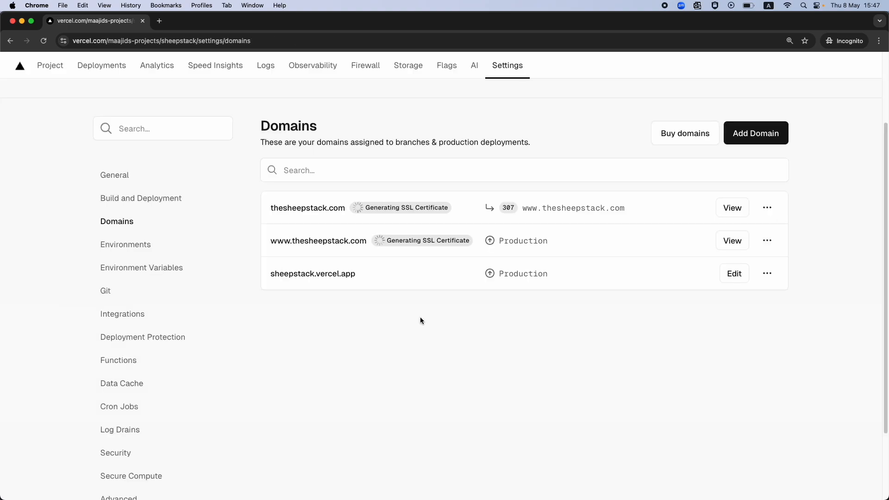
click(732, 208)
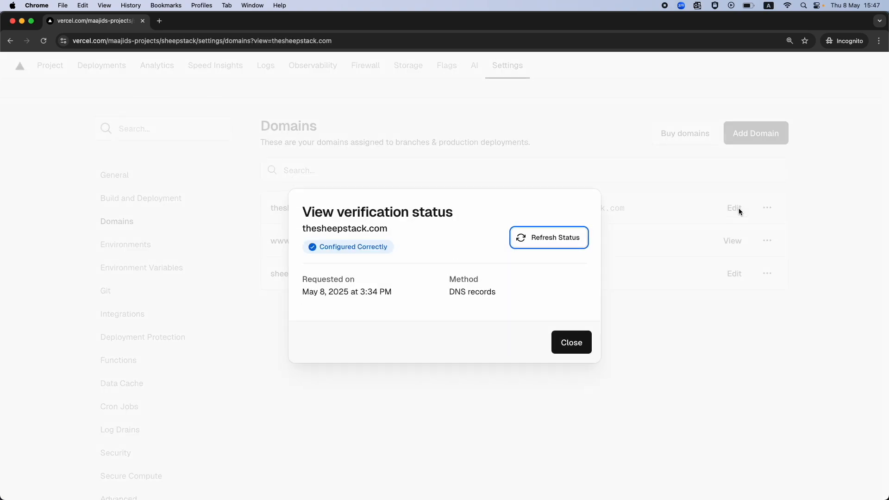
click(571, 343)
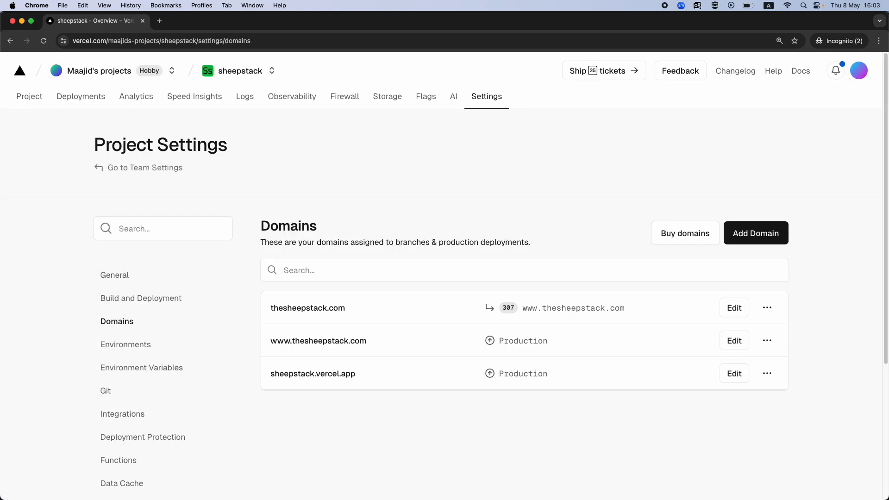
mouse_move(322, 313)
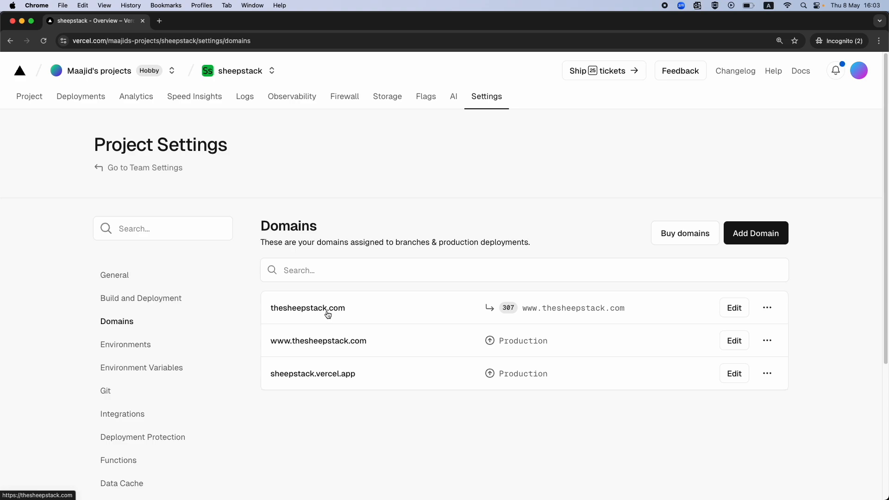
Step: Launch the live site from the thesheepstack.com link in the domain list
click(308, 308)
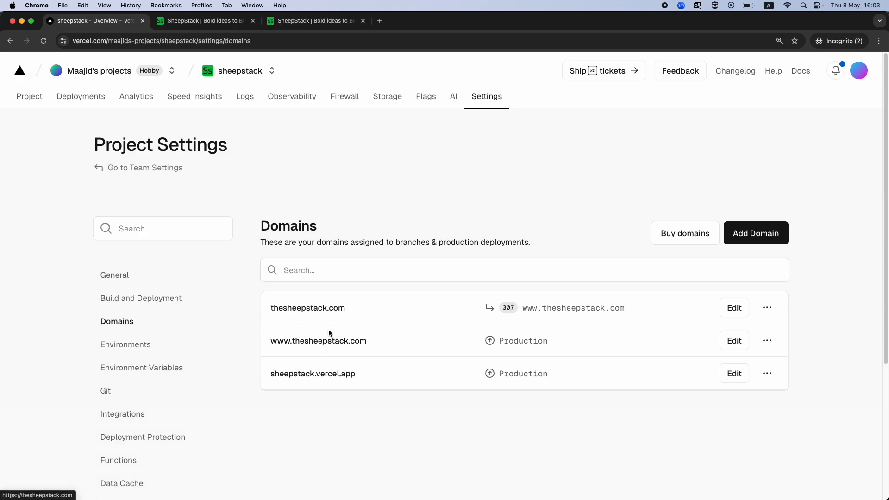
Step: Verify the new tab's address reads thesheepstack.com with the SheepStack homepage loaded
click(315, 20)
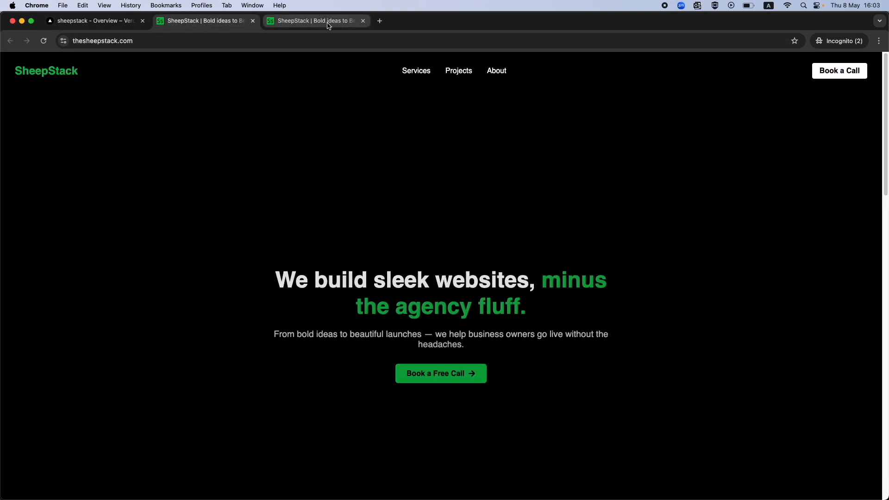
click(102, 41)
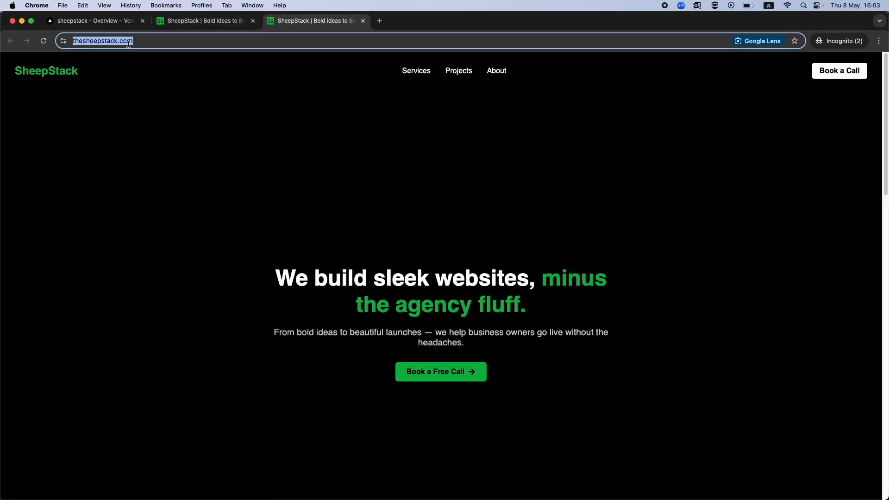
click(204, 20)
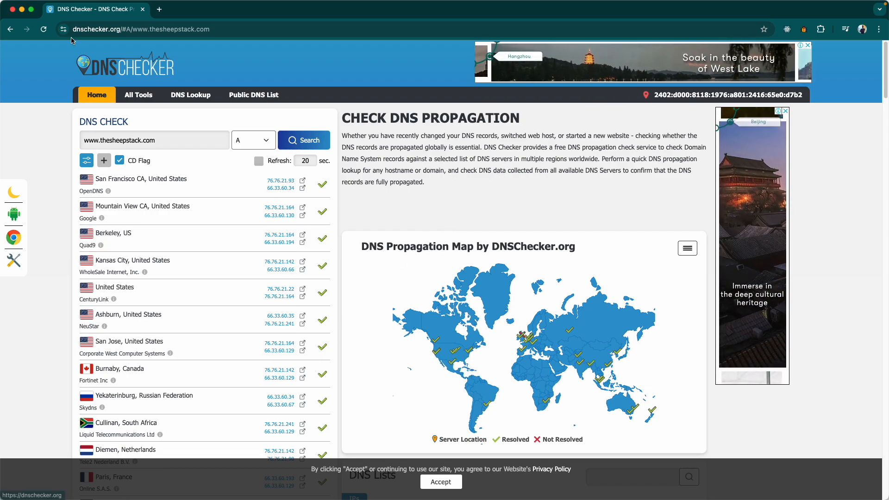
click(164, 28)
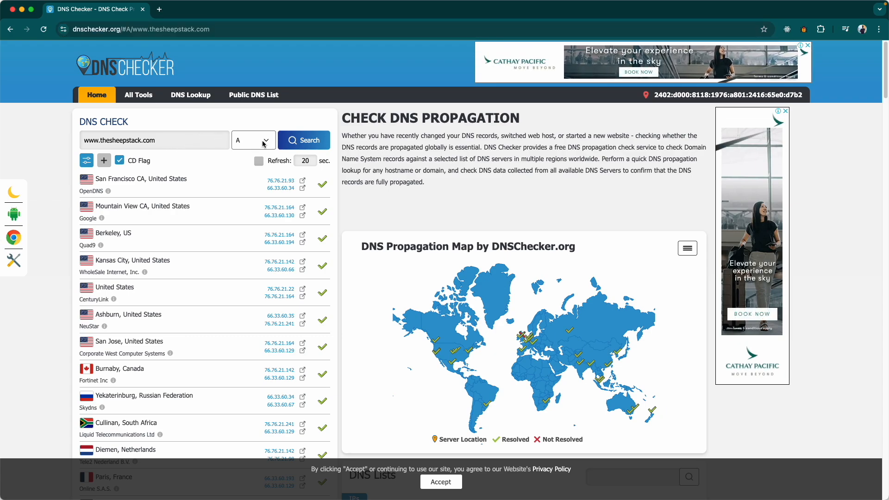
click(253, 140)
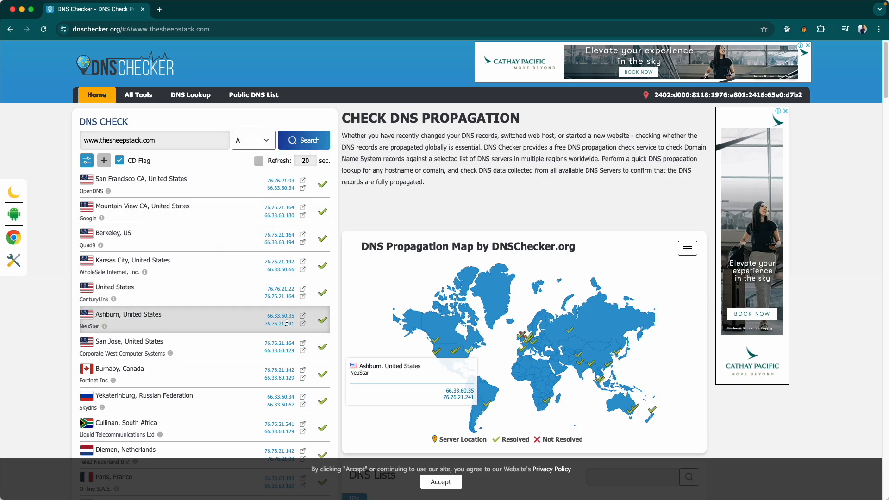
scroll(down, 3)
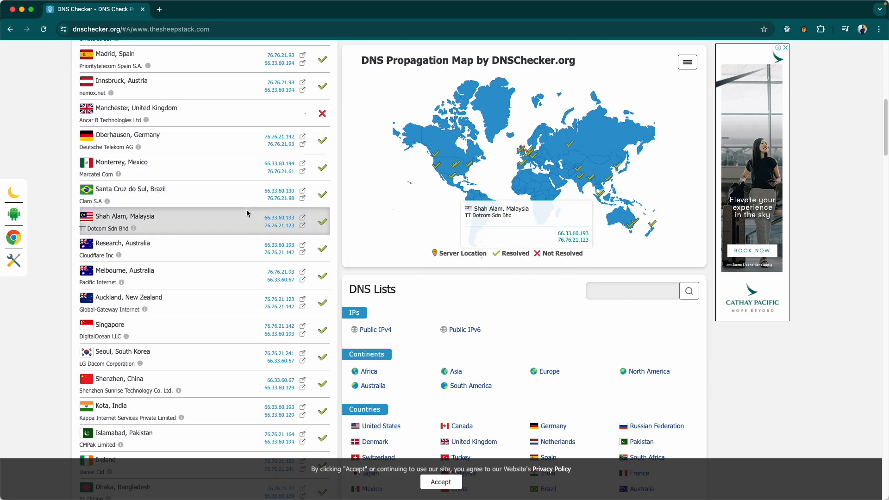
scroll(up, 3)
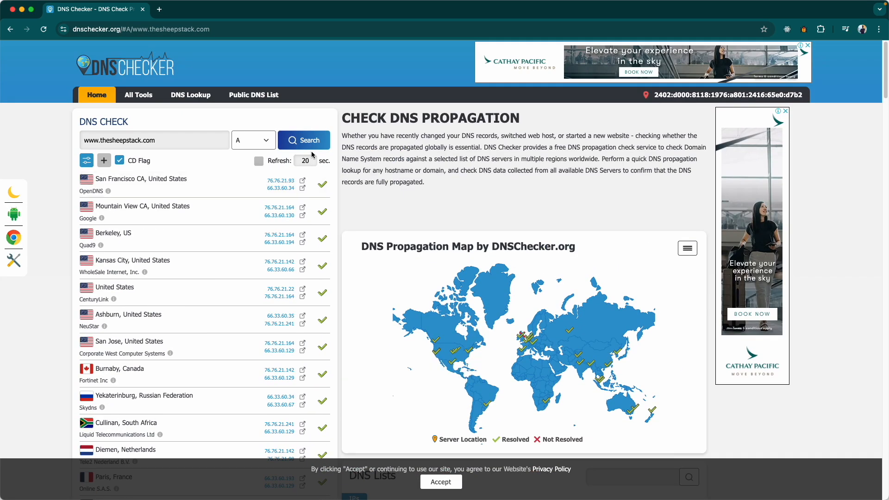
Step: Rerun the check twice to confirm servers resolve to Vercel IPs
click(304, 140)
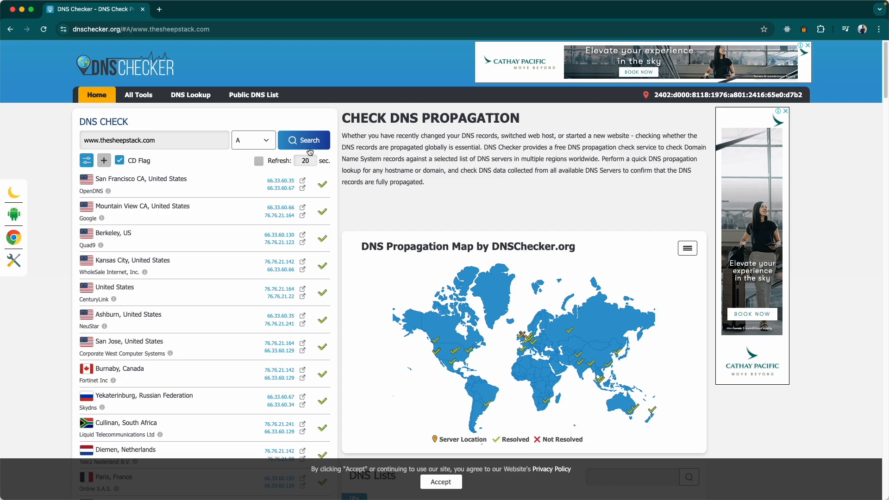
click(303, 140)
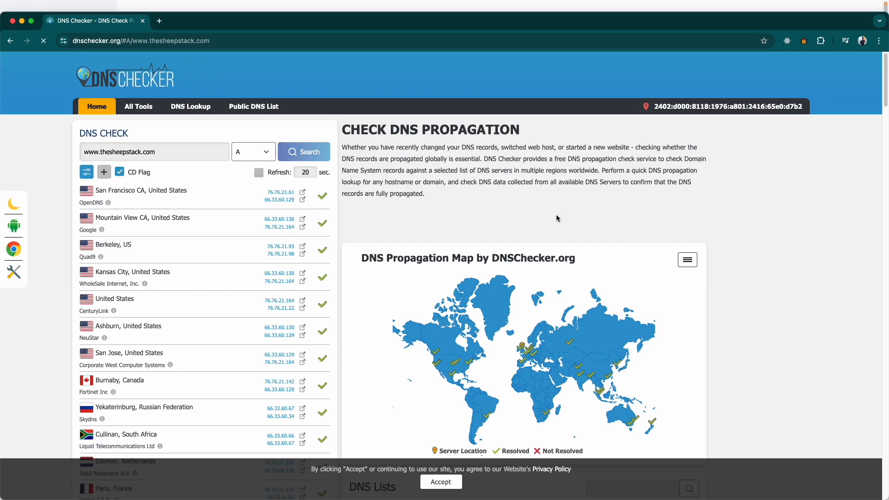